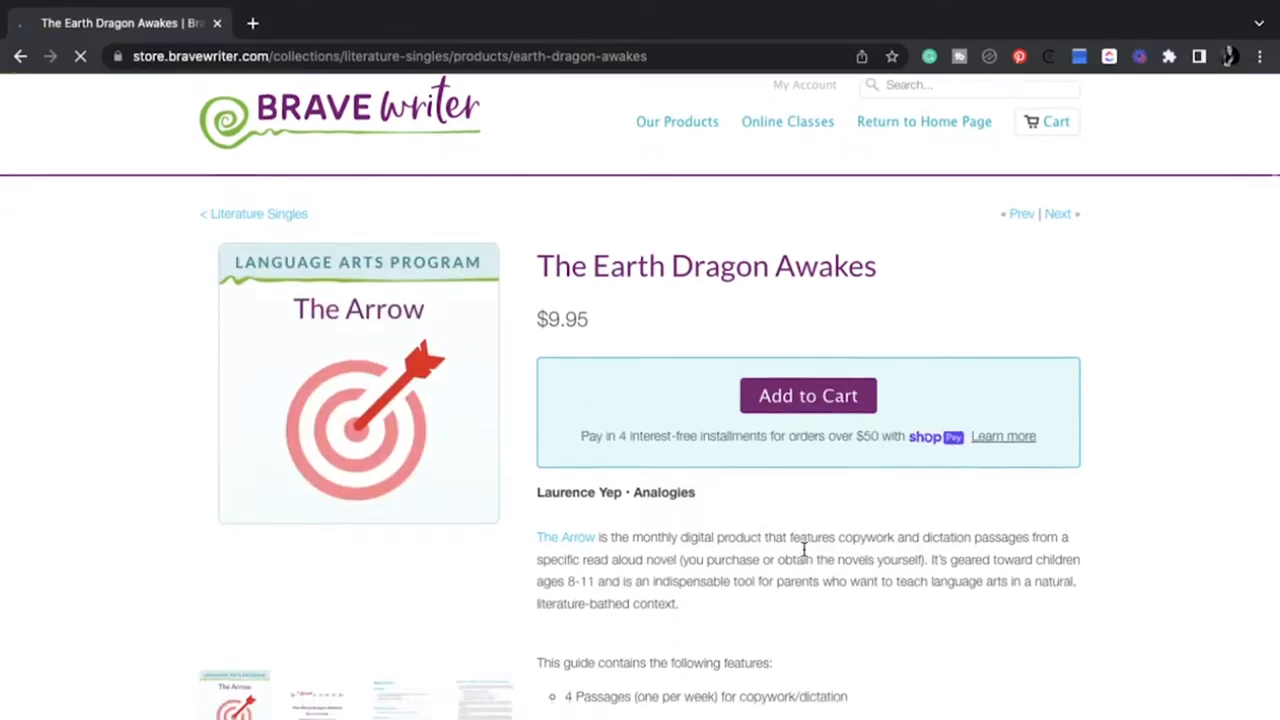
- Go from The Earth Dragon Awakes to the By the Great Horn Spoon! guide page
left_click(1057, 213)
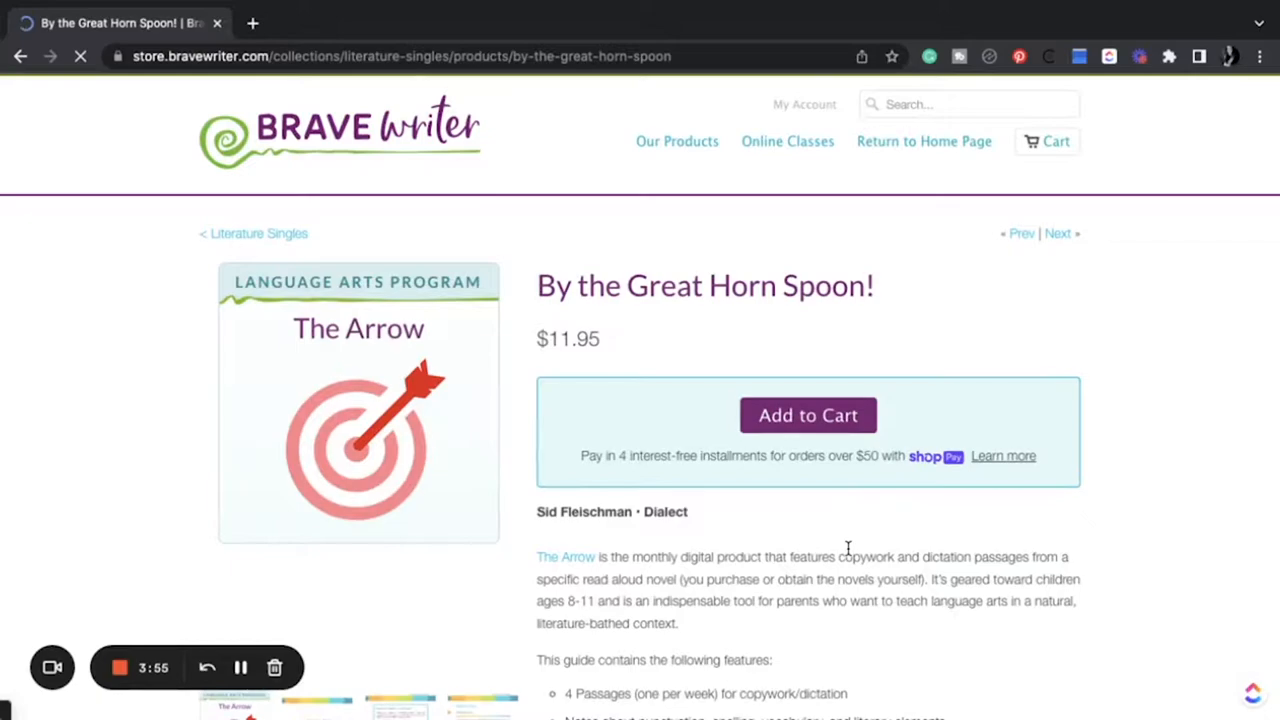
scroll("down", 3)
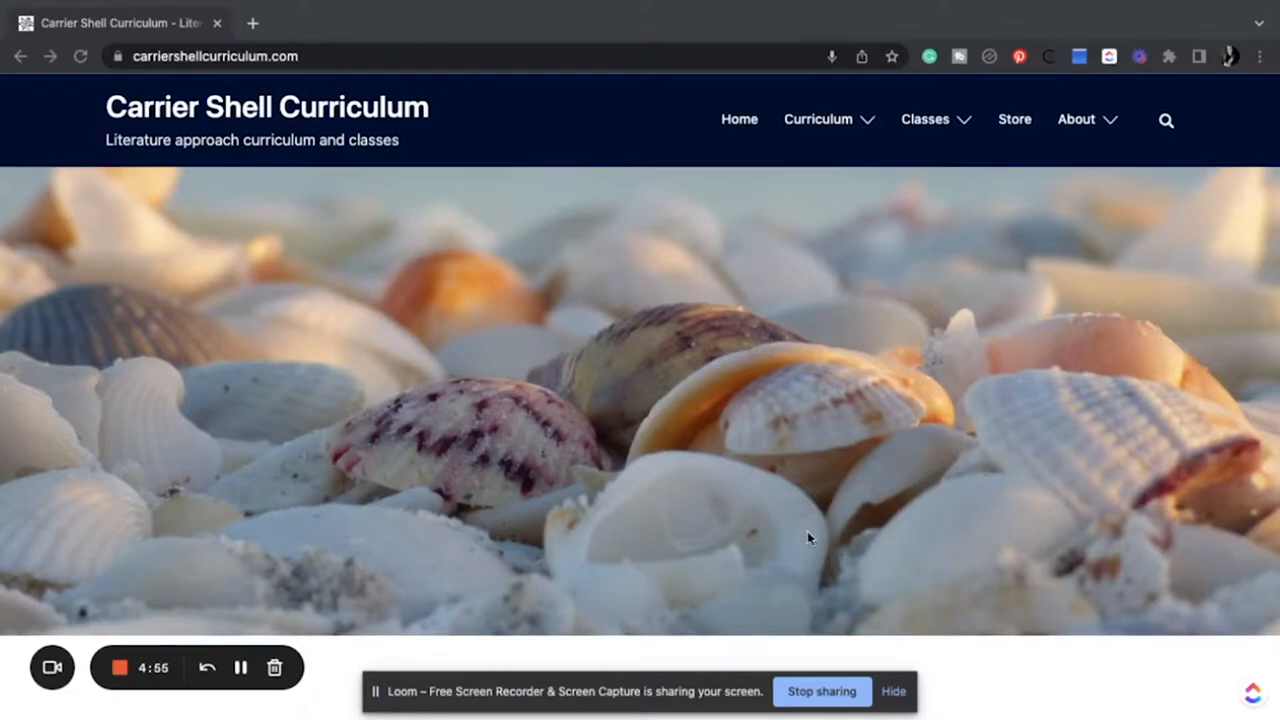
mouse_move(778, 206)
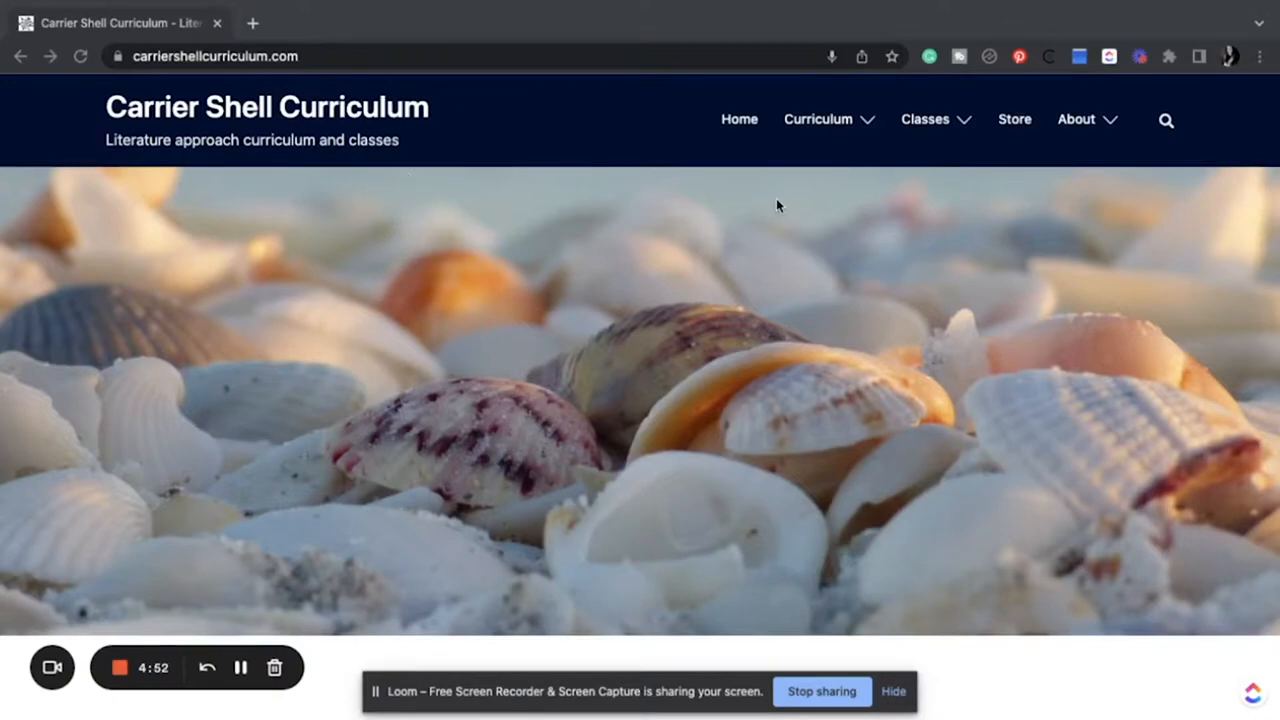
scroll("down", 3)
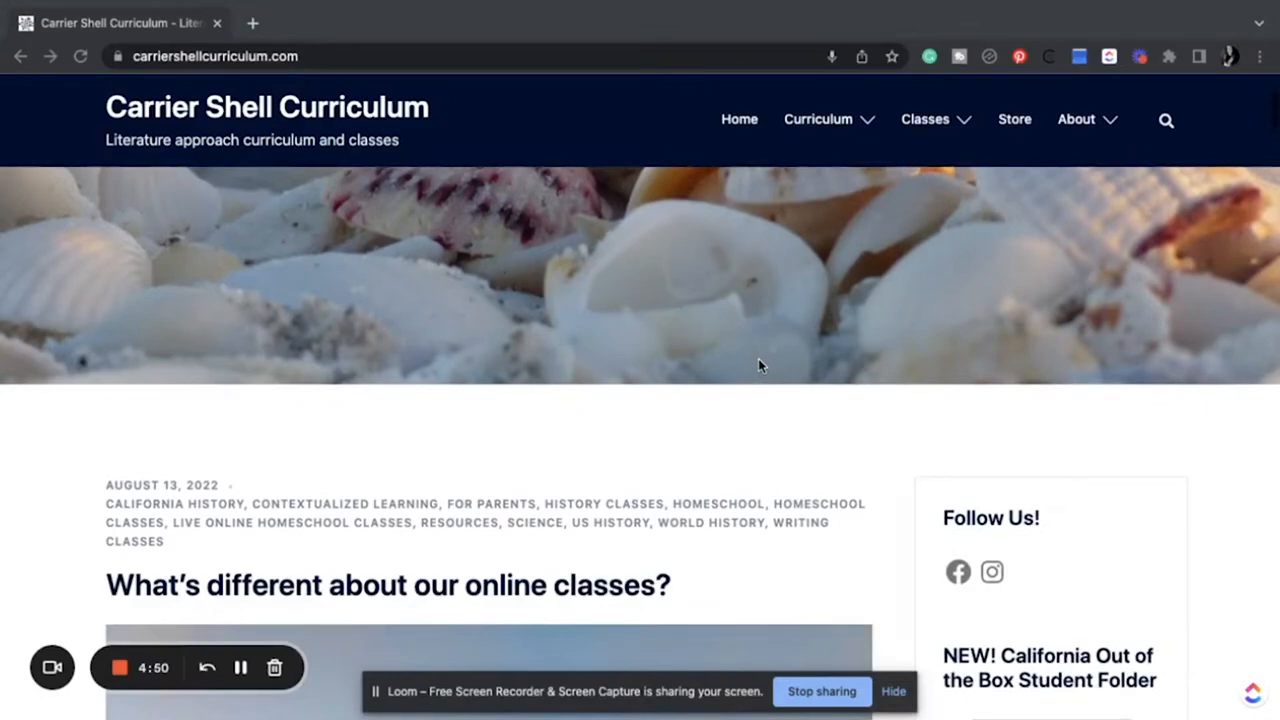
scroll("down", 3)
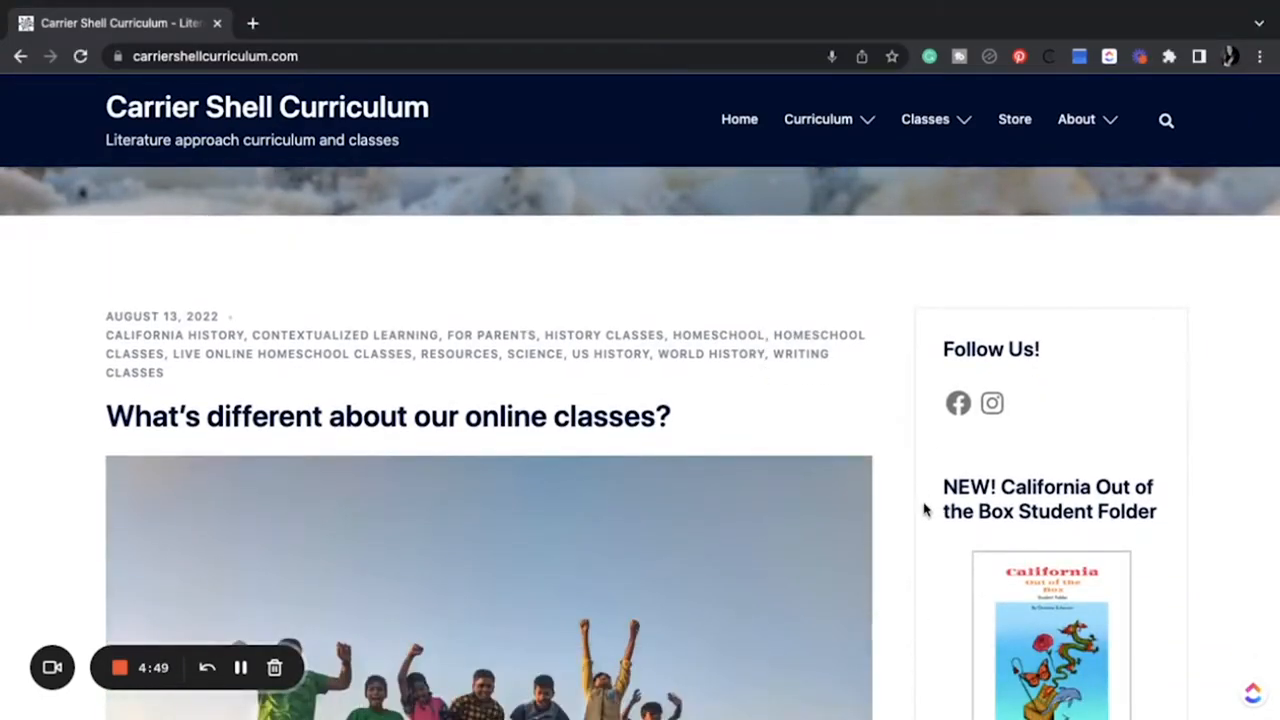
scroll("down", 3)
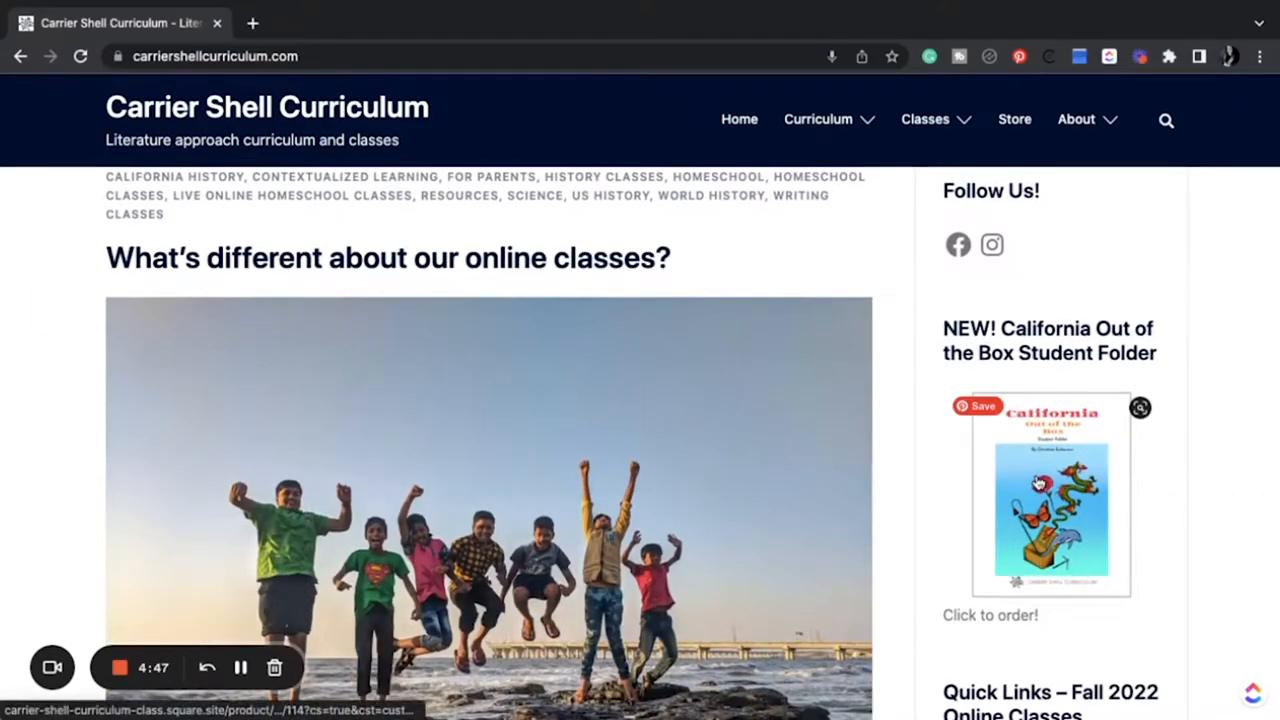
left_click(1051, 494)
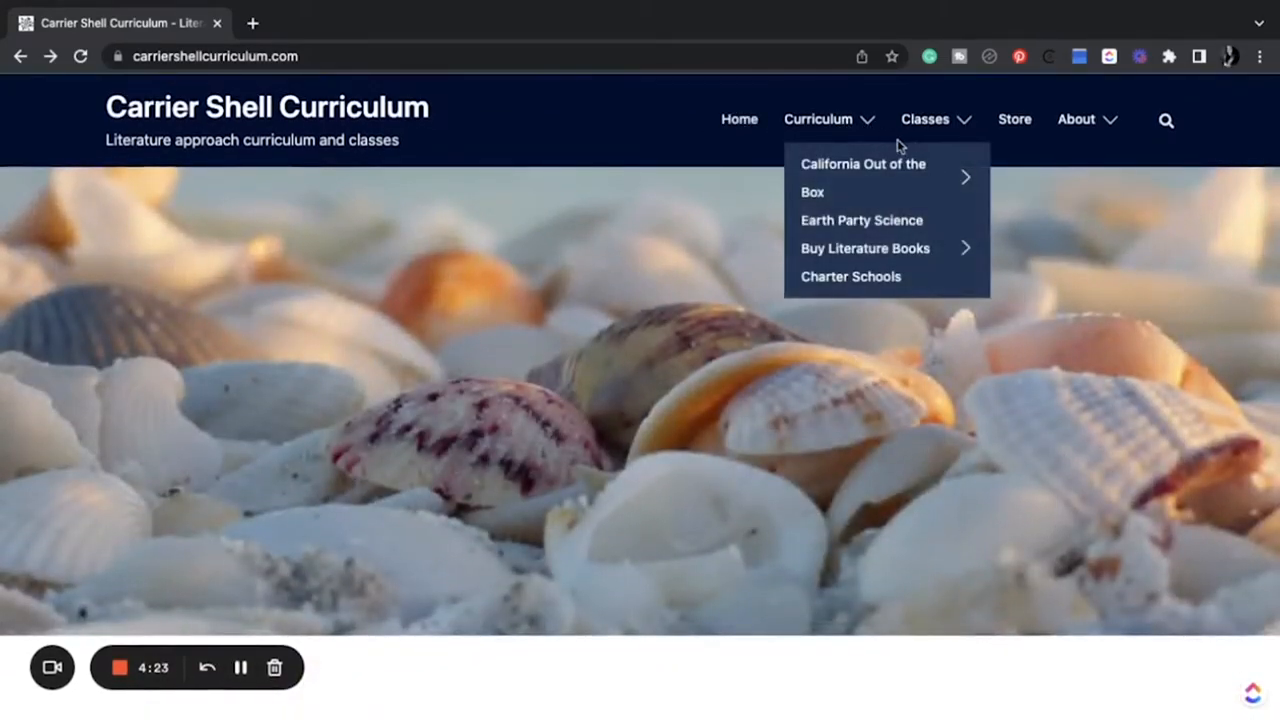
mouse_move(870, 178)
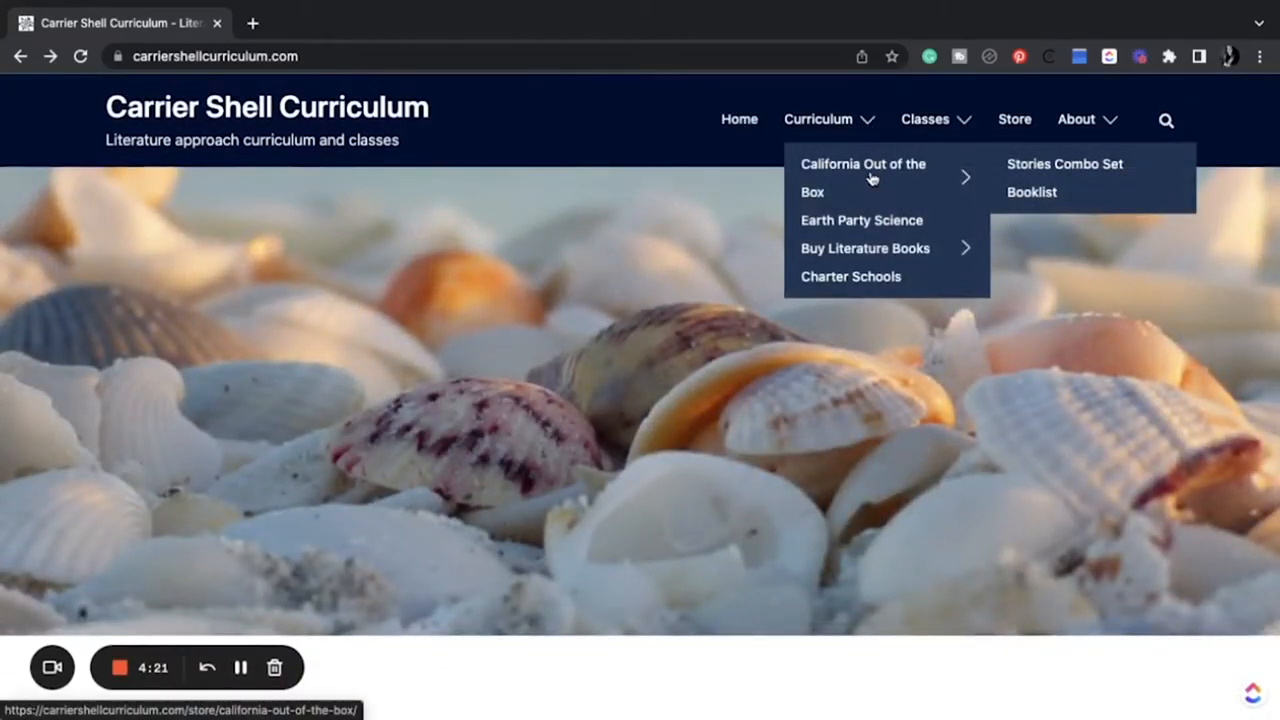
mouse_move(1043, 192)
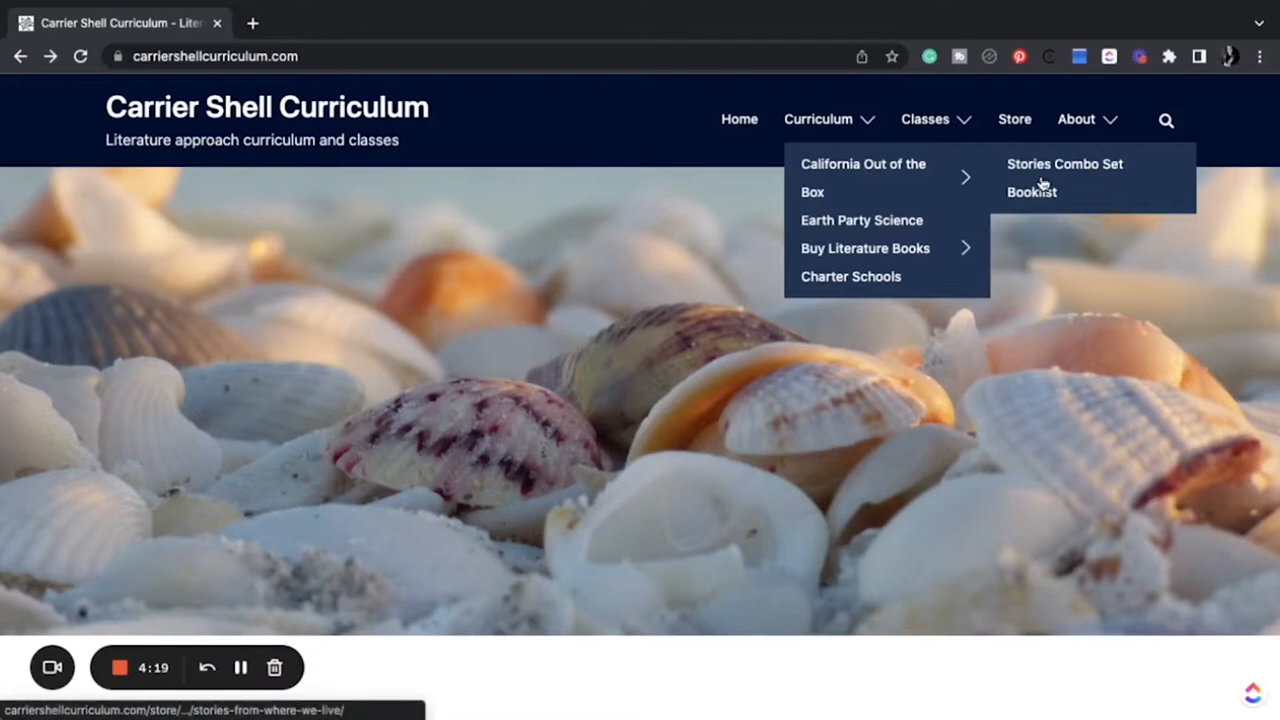
mouse_move(922, 163)
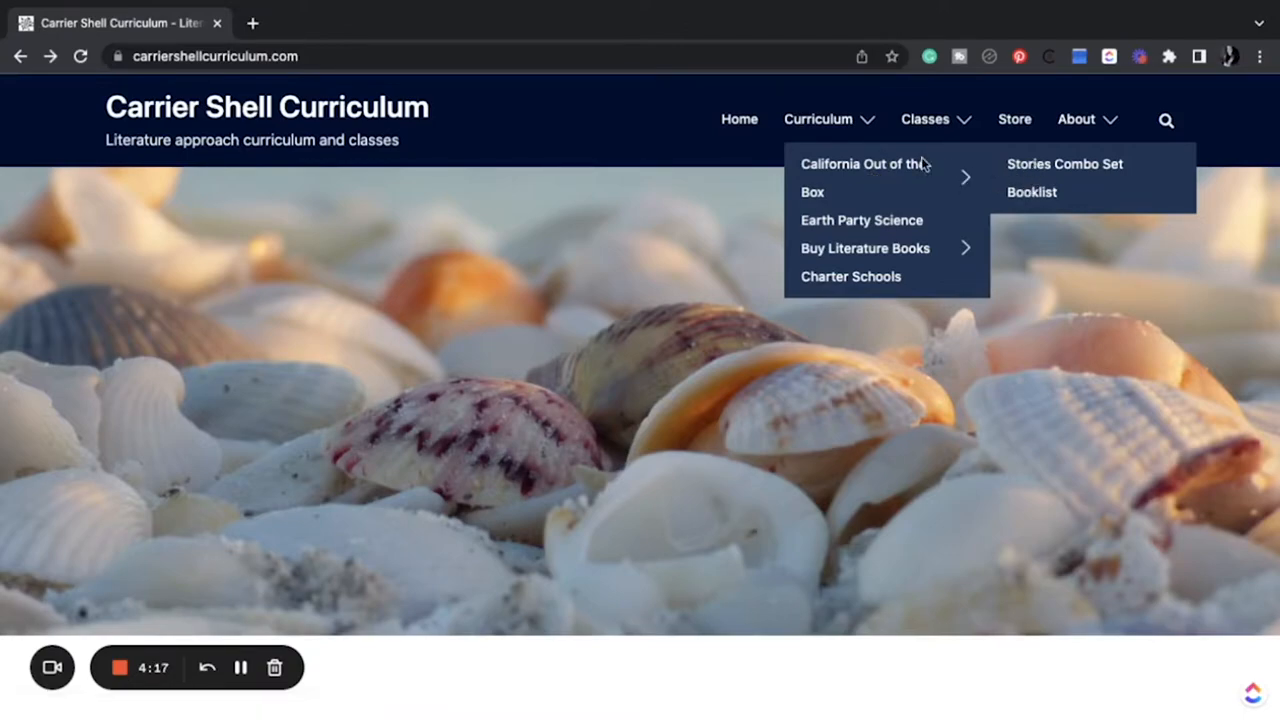
- Open California Out of the Box from the Curriculum menu to its Buy section
left_click(862, 164)
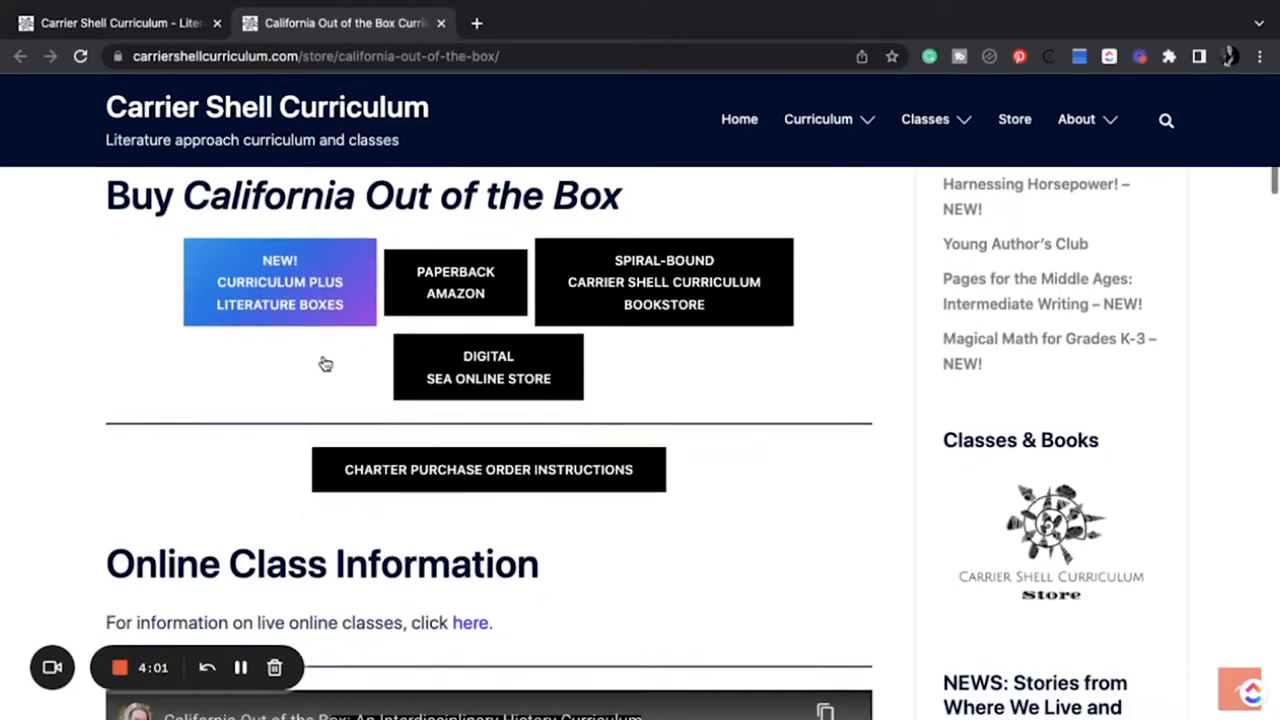
mouse_move(264, 302)
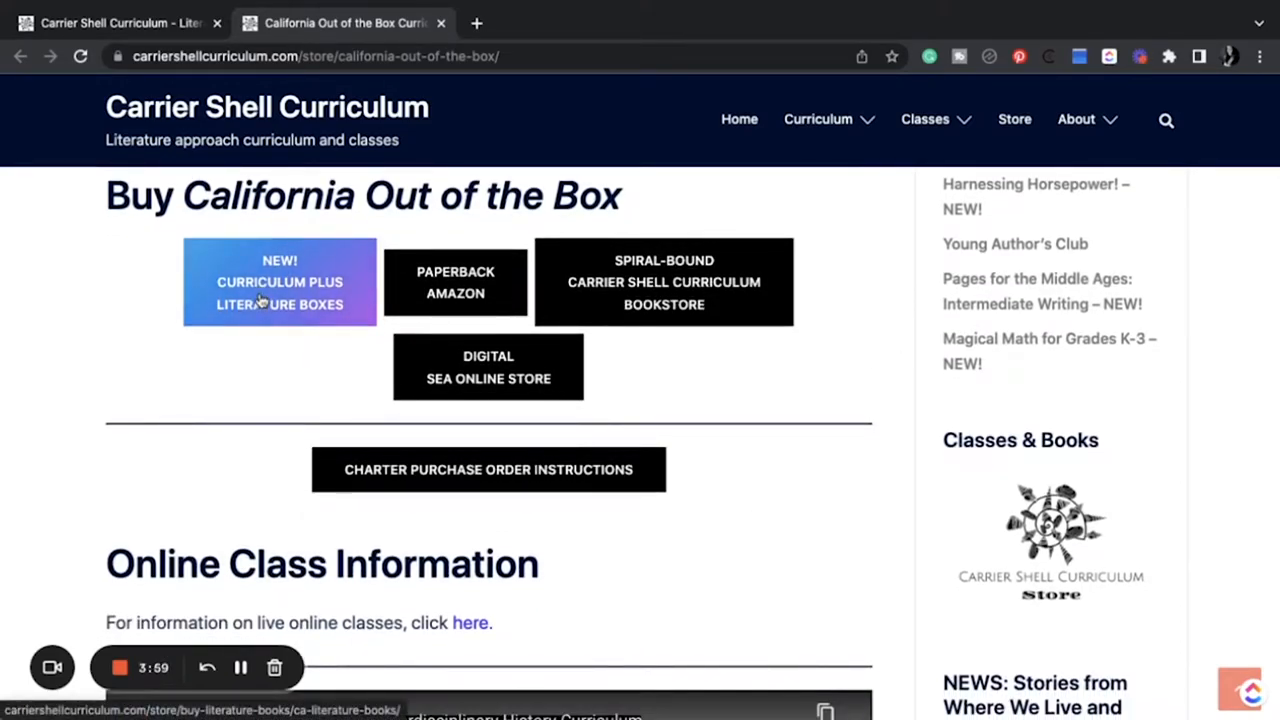
mouse_move(488, 367)
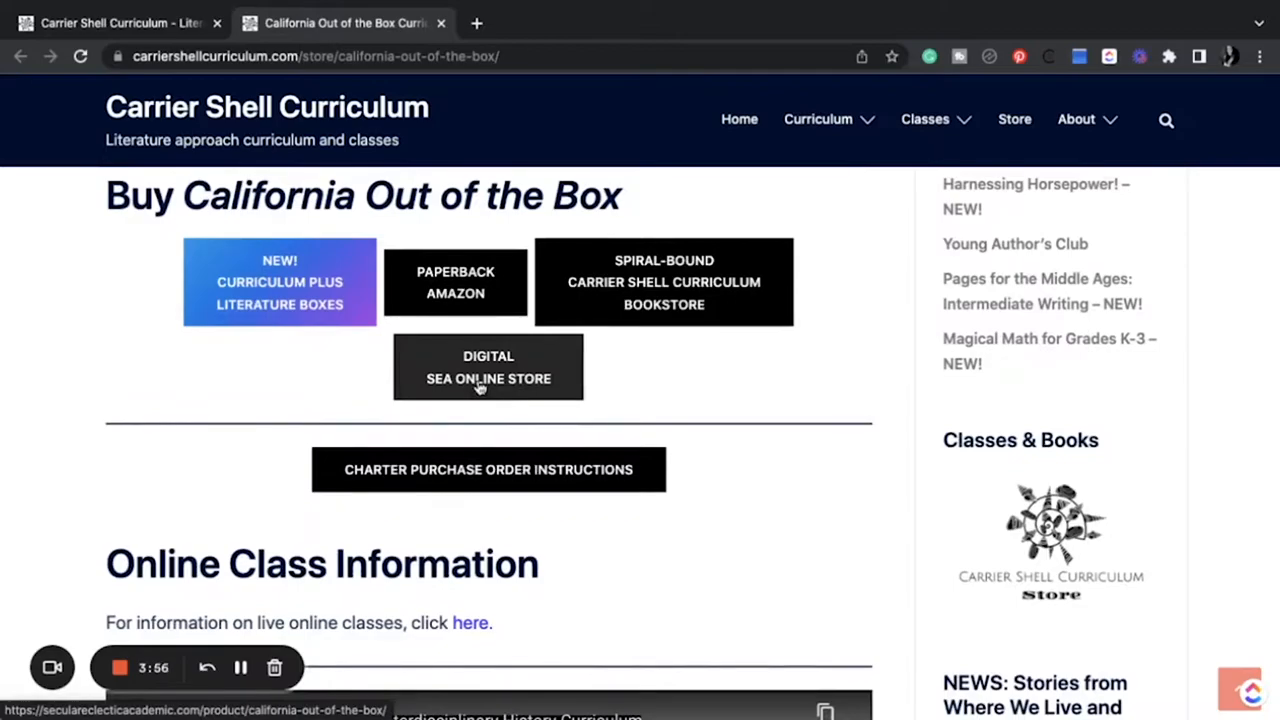
mouse_move(455, 510)
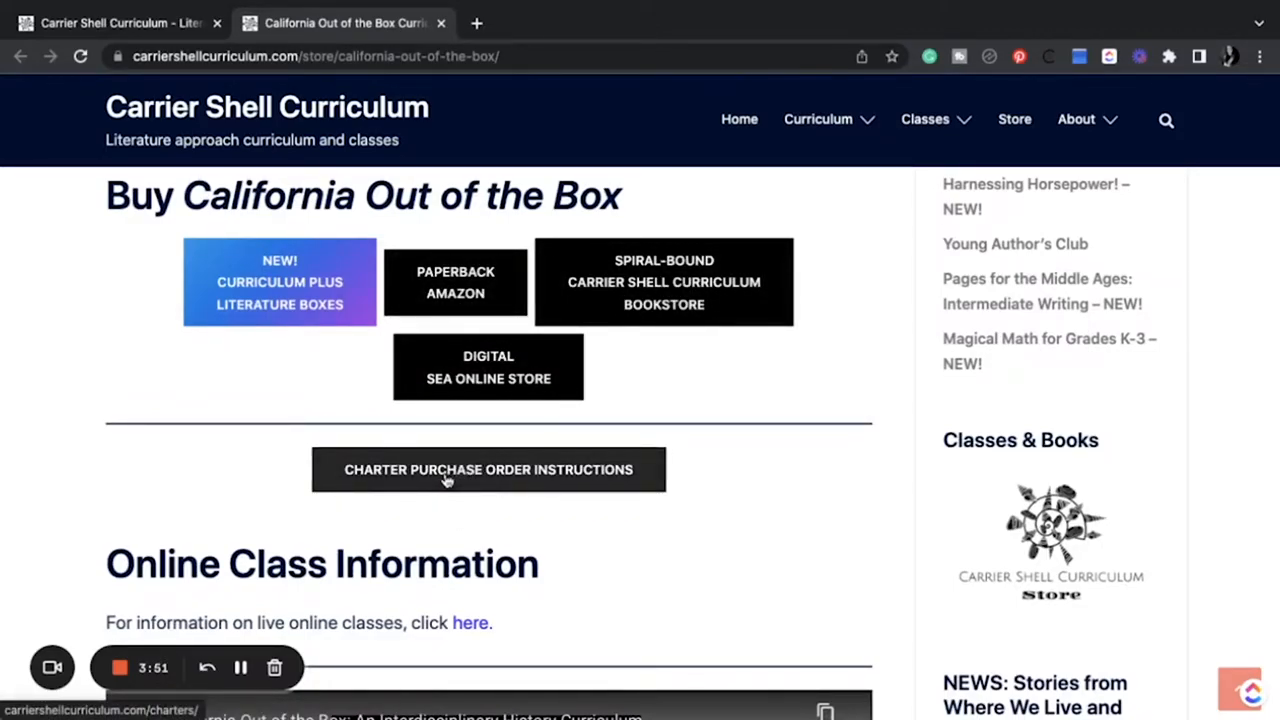
- Open the CA Literature Books page and scroll to the Buy Books! button and shipping notes
left_click(279, 282)
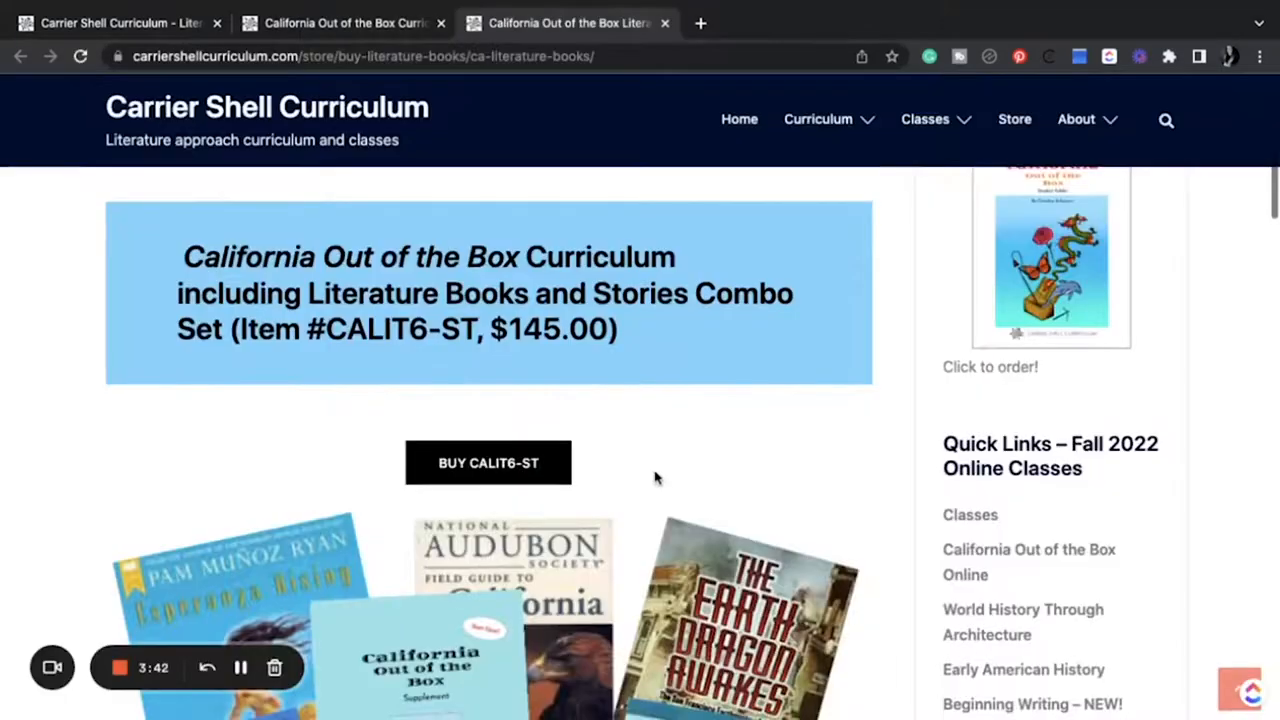
scroll("down", 3)
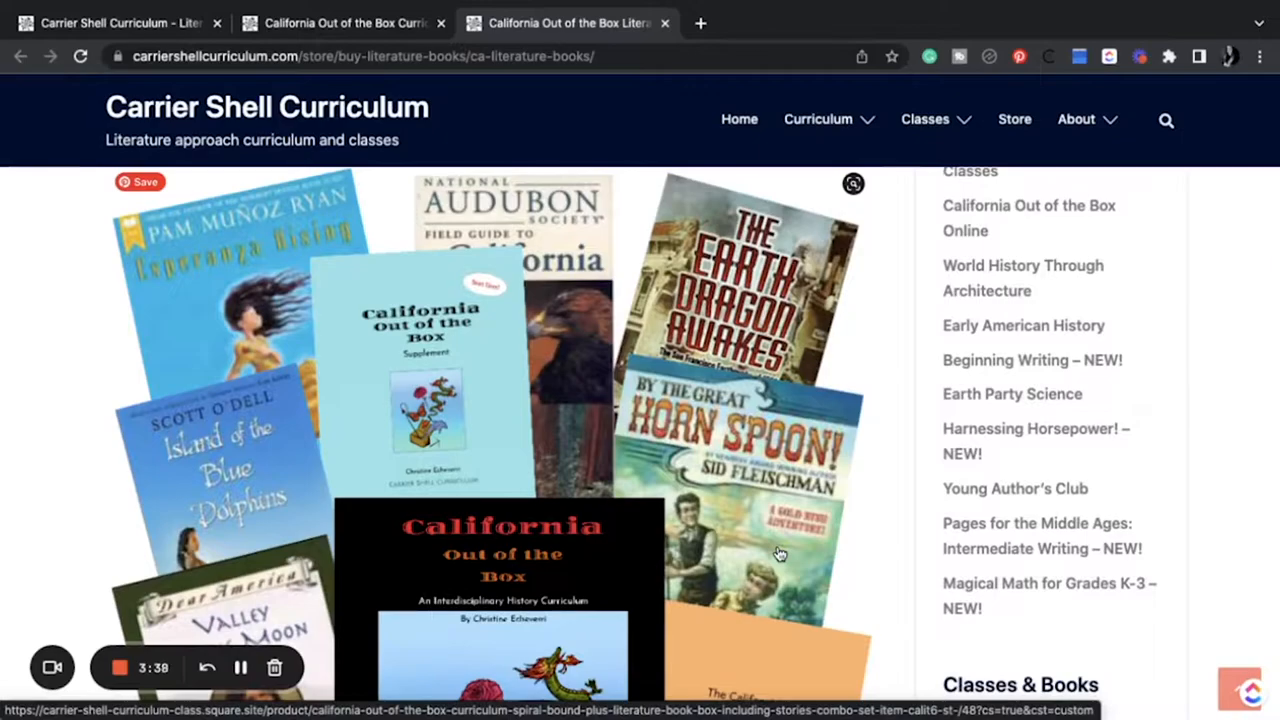
scroll("down", 3)
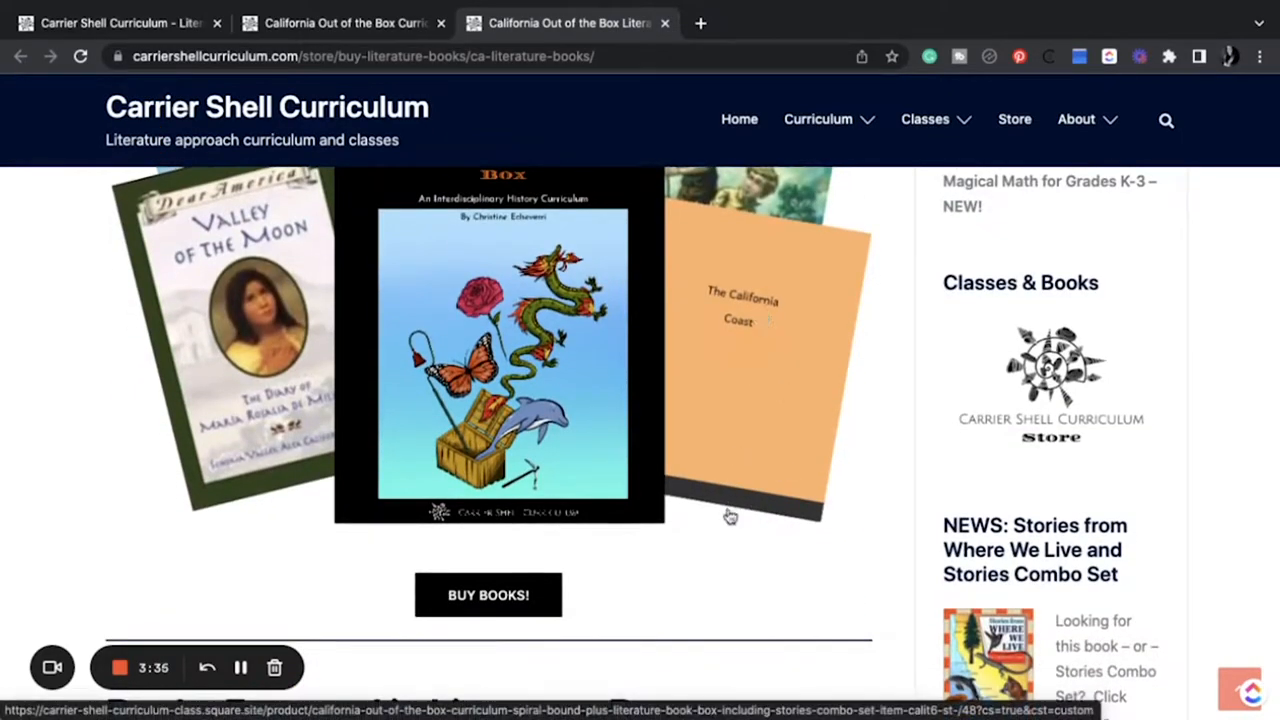
scroll("down", 3)
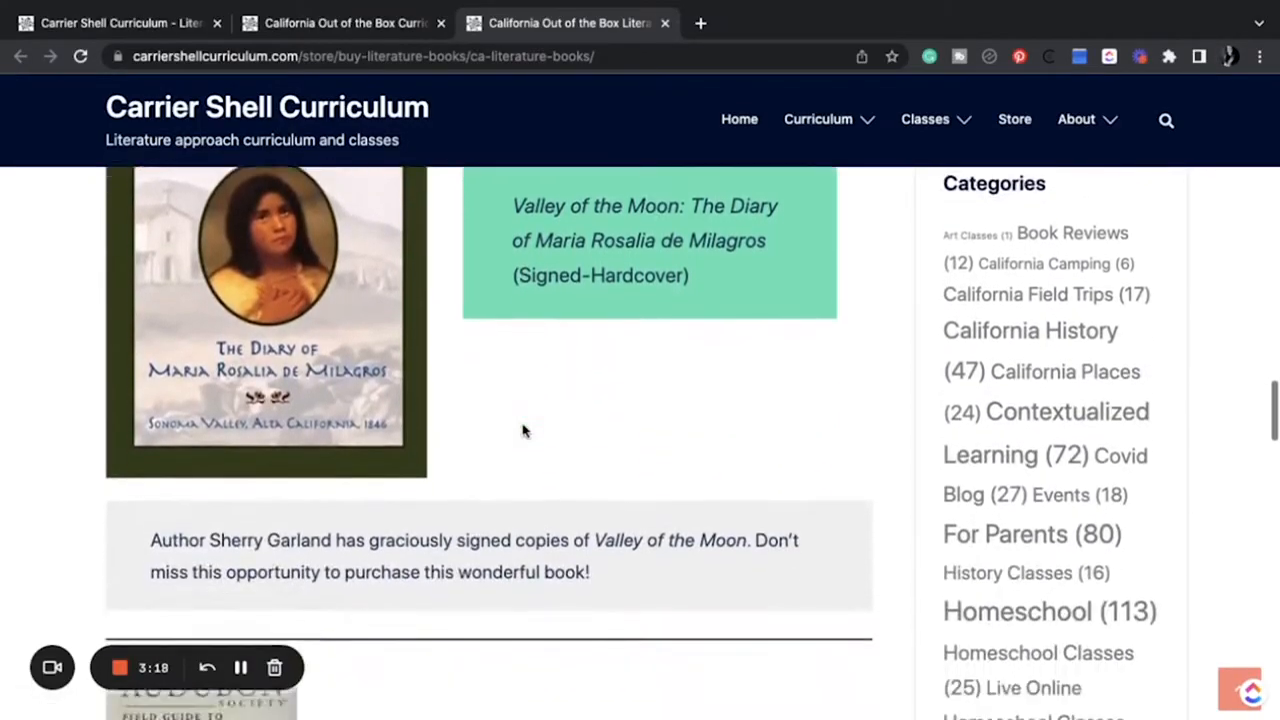
scroll("down", 3)
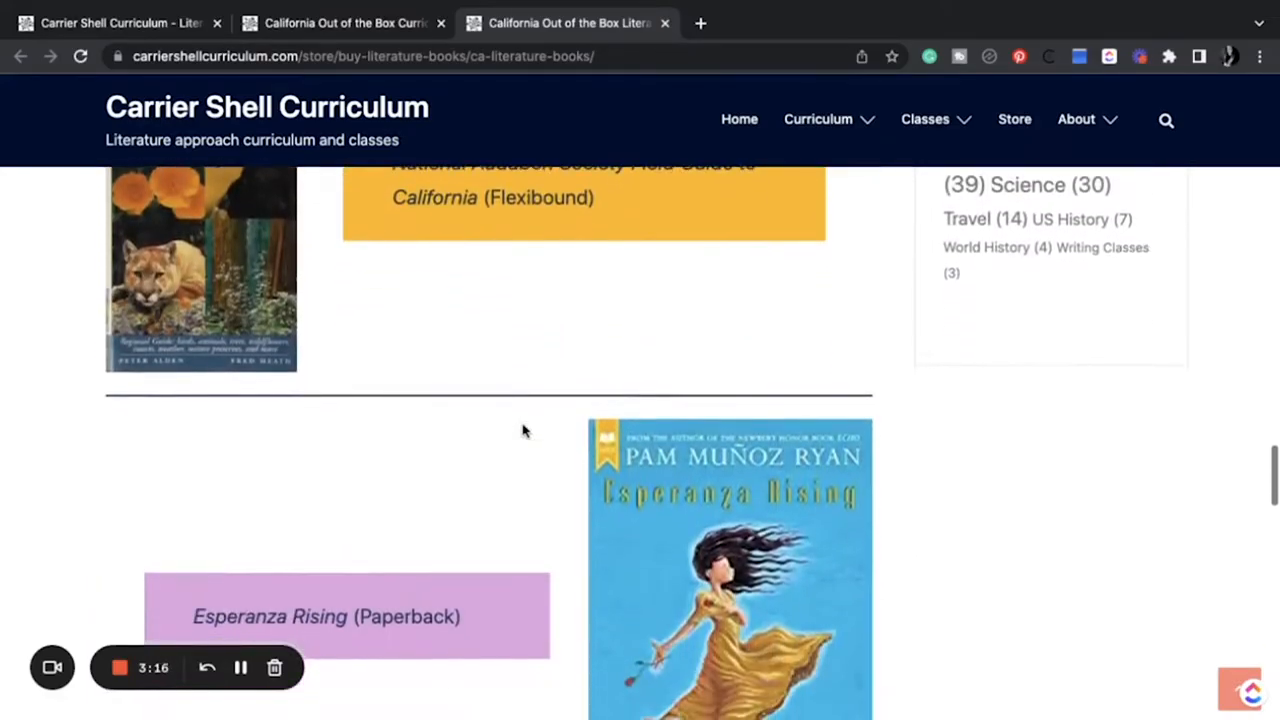
scroll("down", 3)
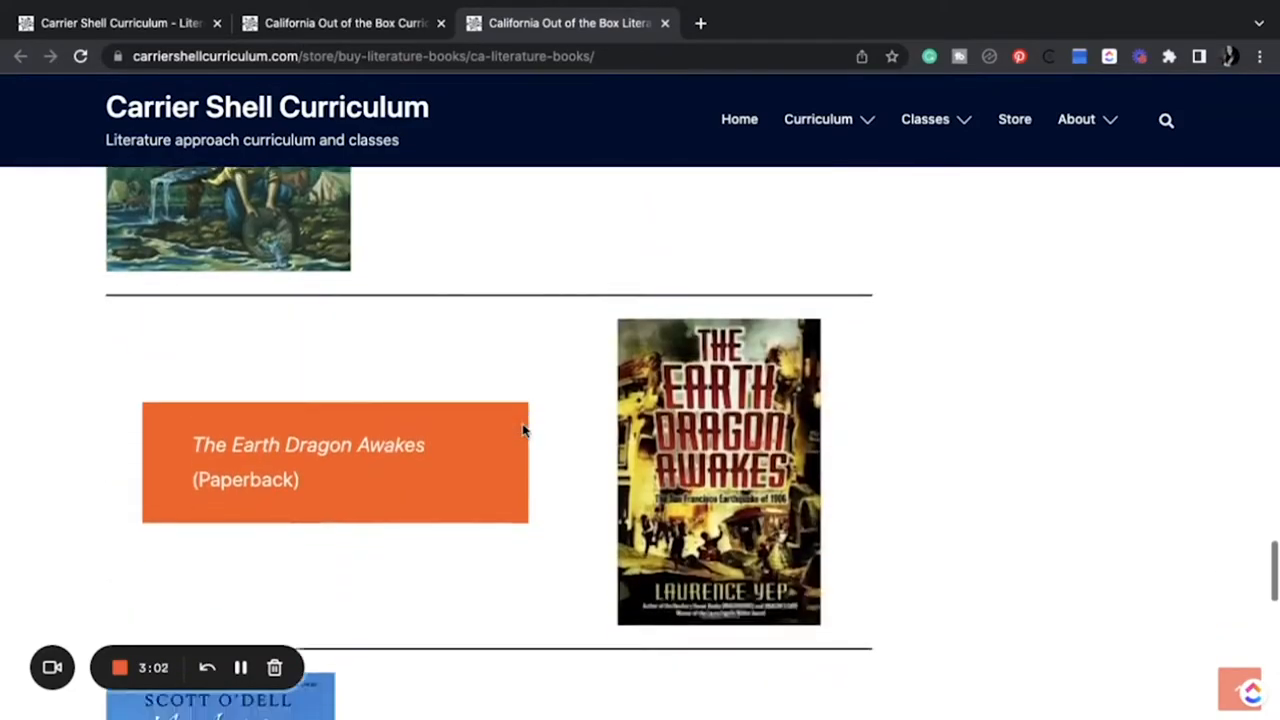
scroll("down", 3)
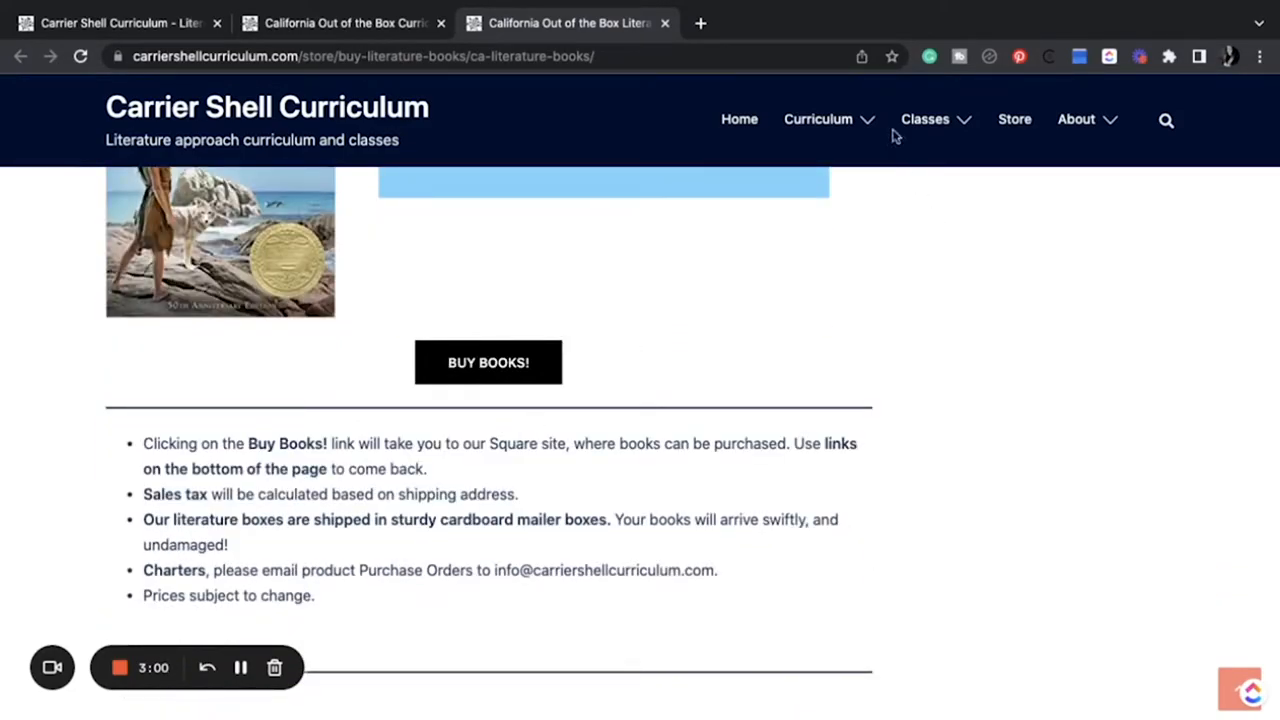
- Go to the California Out of the Box class via Classes > History Classes, down to Fall
left_click(925, 119)
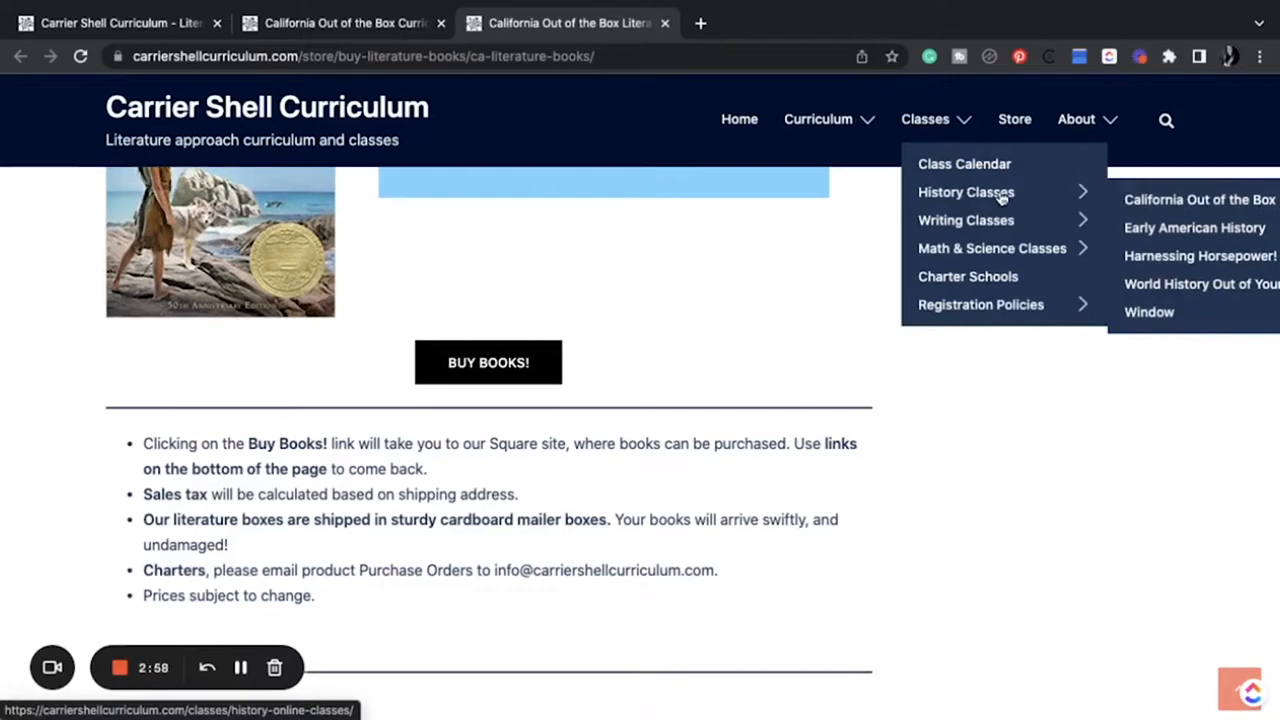
left_click(1199, 199)
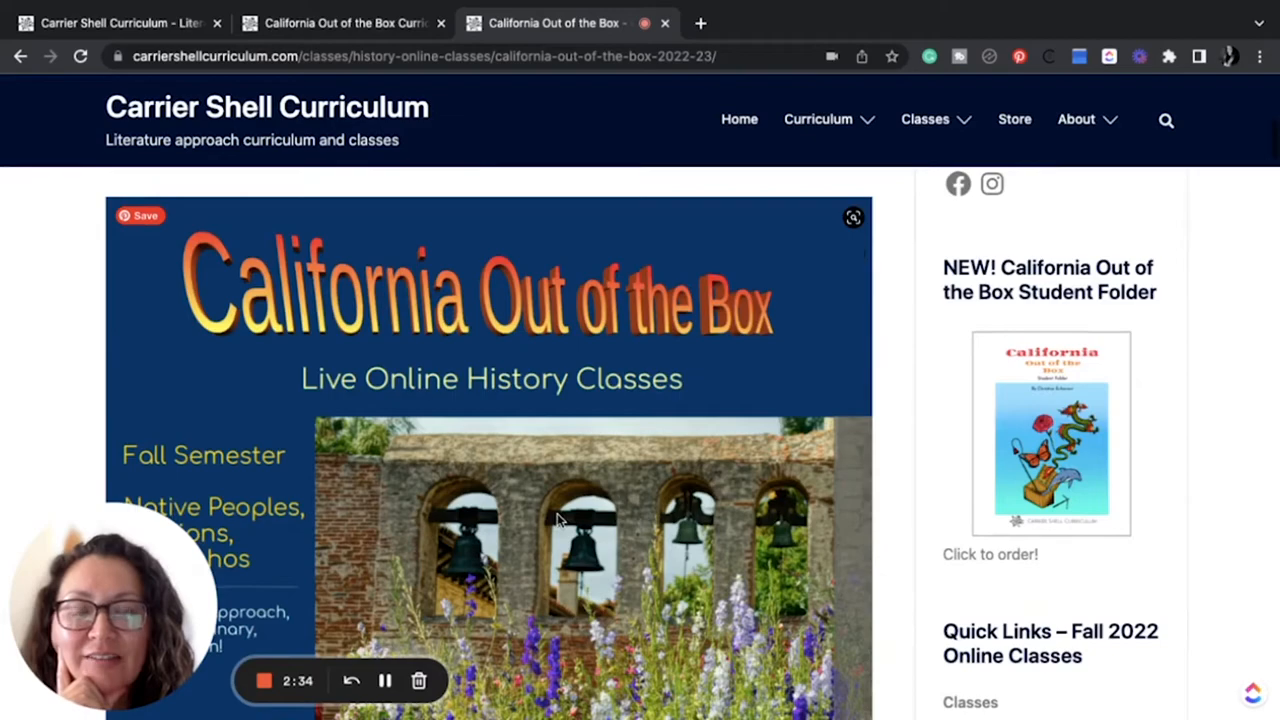
scroll("down", 3)
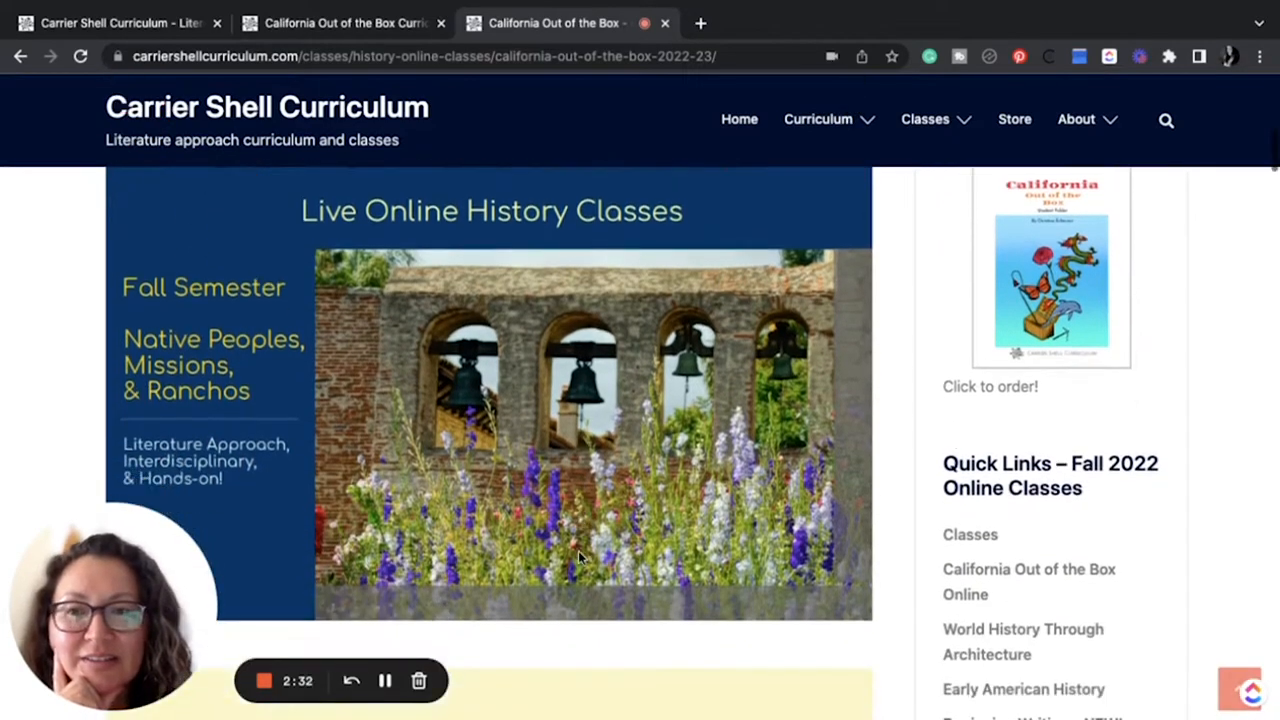
scroll("down", 3)
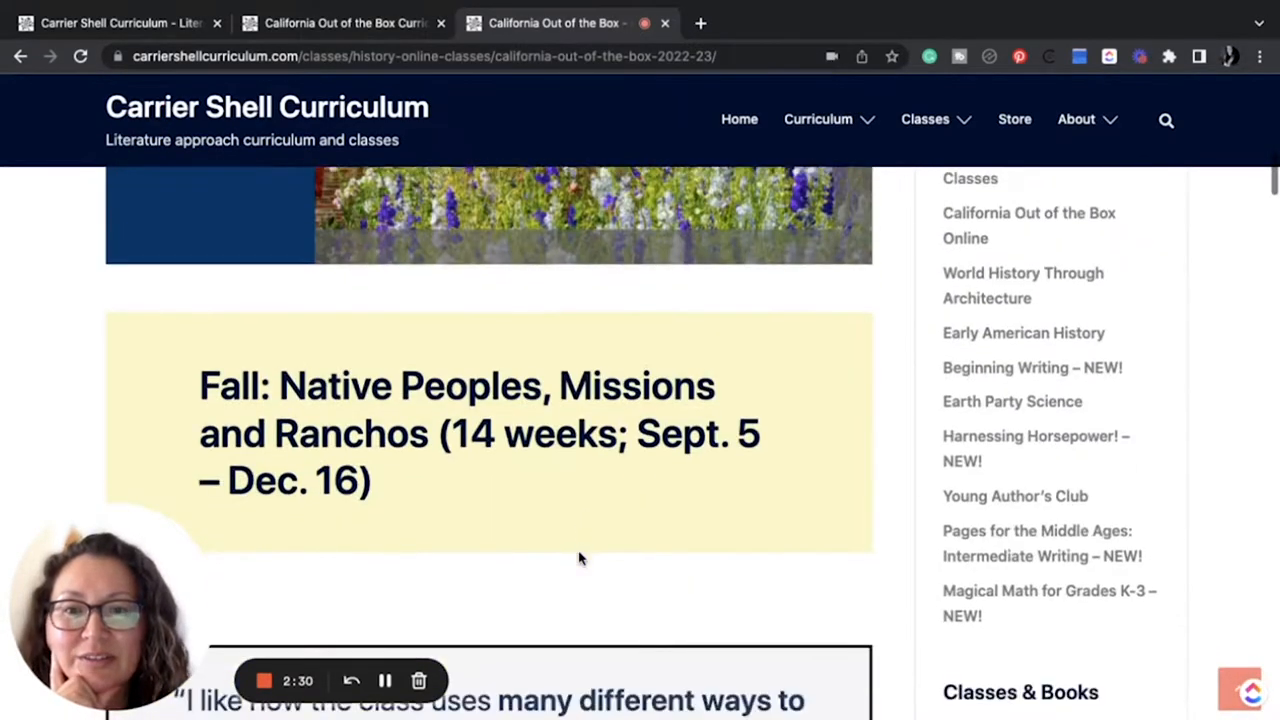
scroll("down", 3)
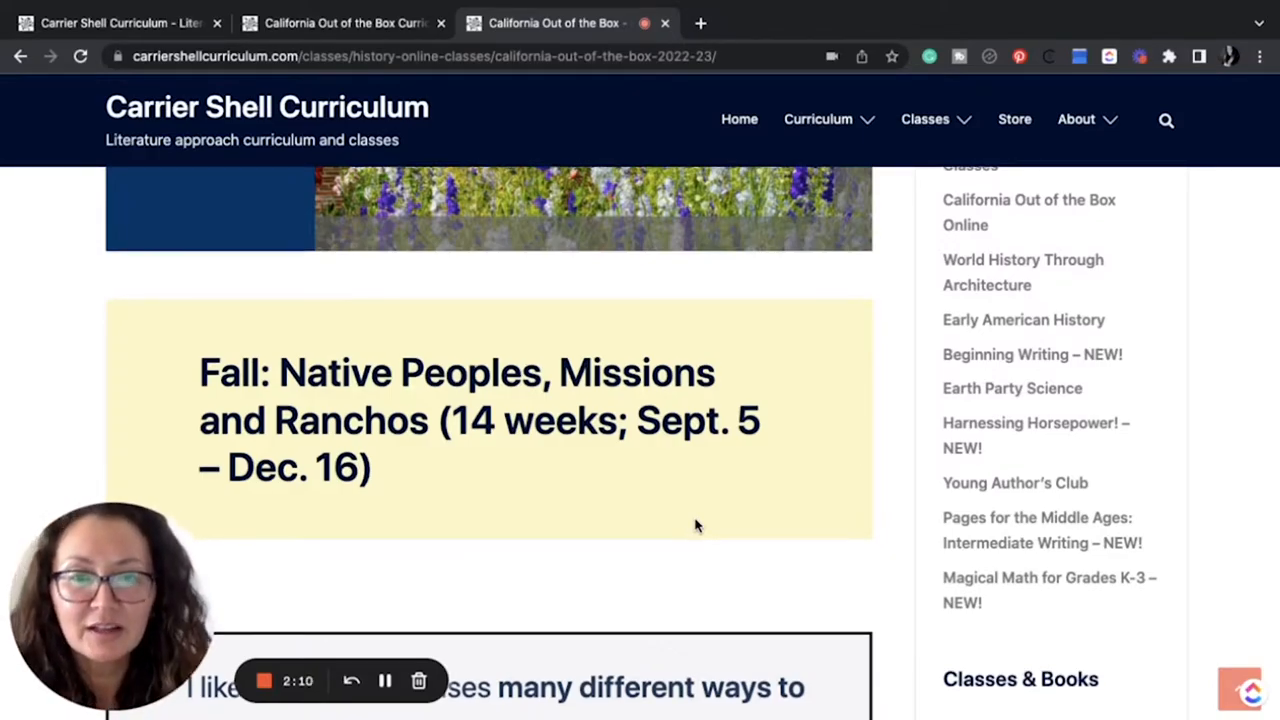
- Read through testimonials, tuition, instructor, course description and Class FAQs to Fall Semester – 2022
scroll("down", 3)
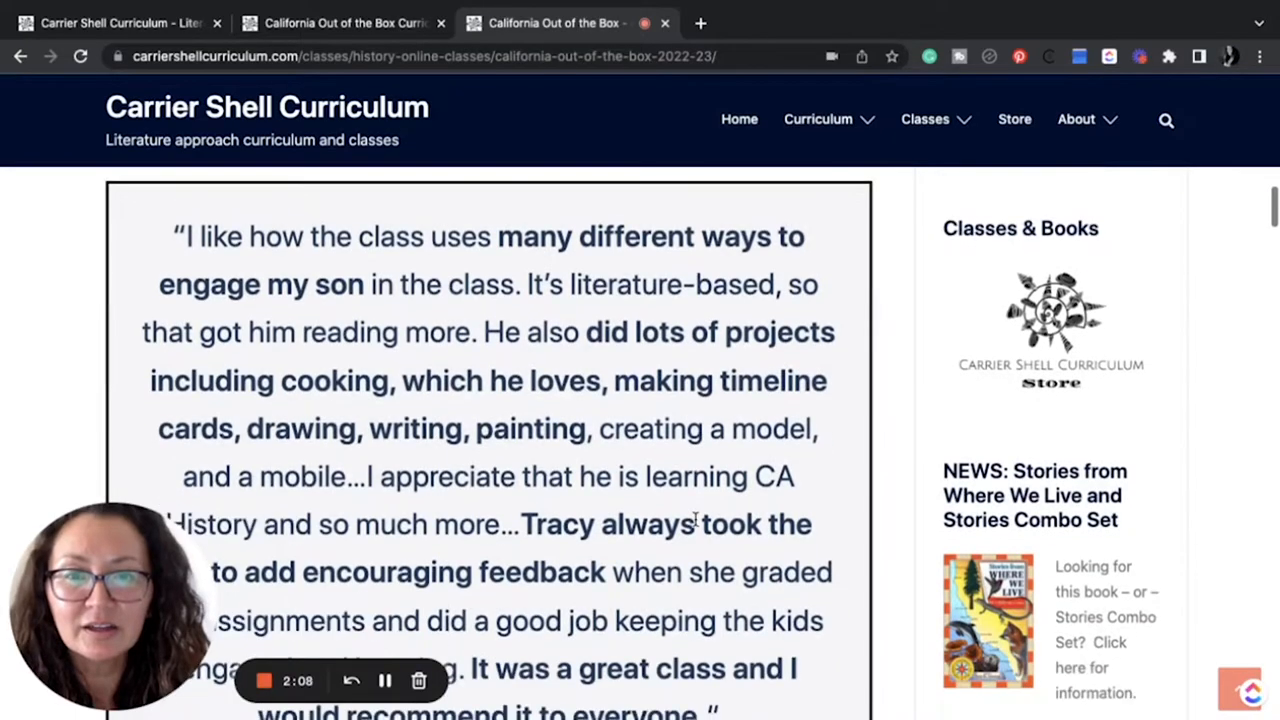
scroll("up", 3)
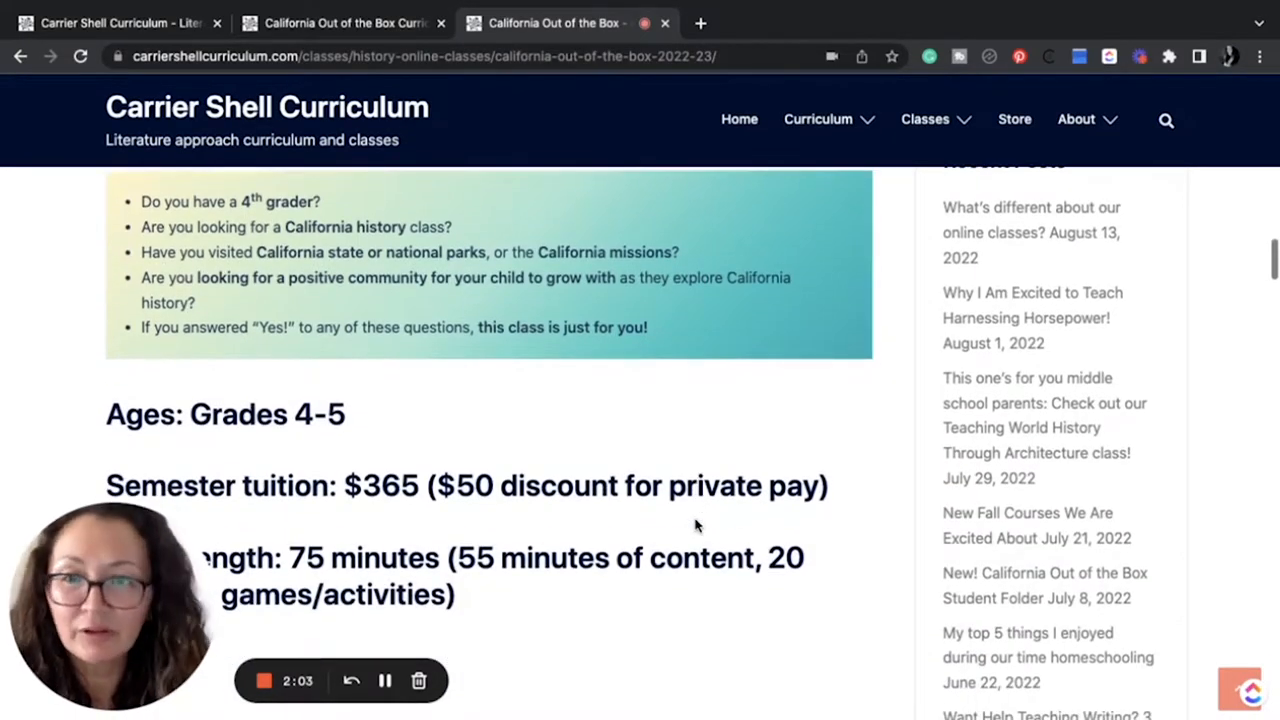
scroll("down", 3)
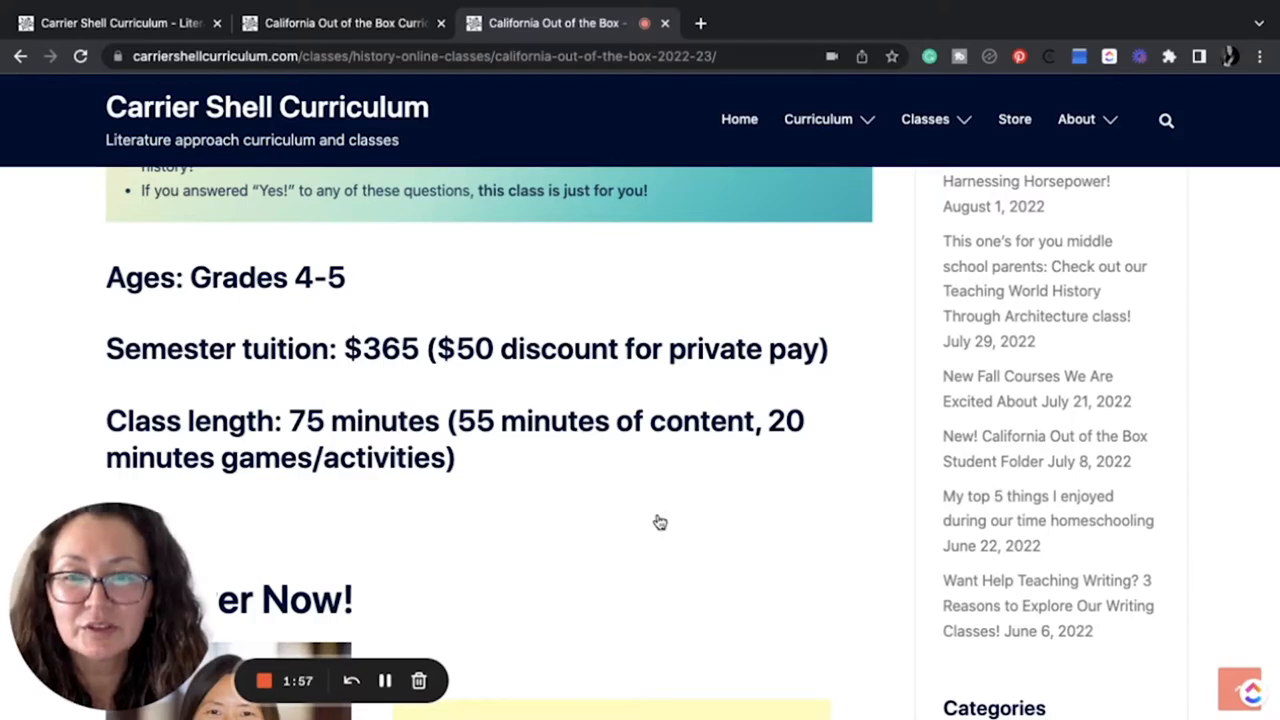
scroll("down", 3)
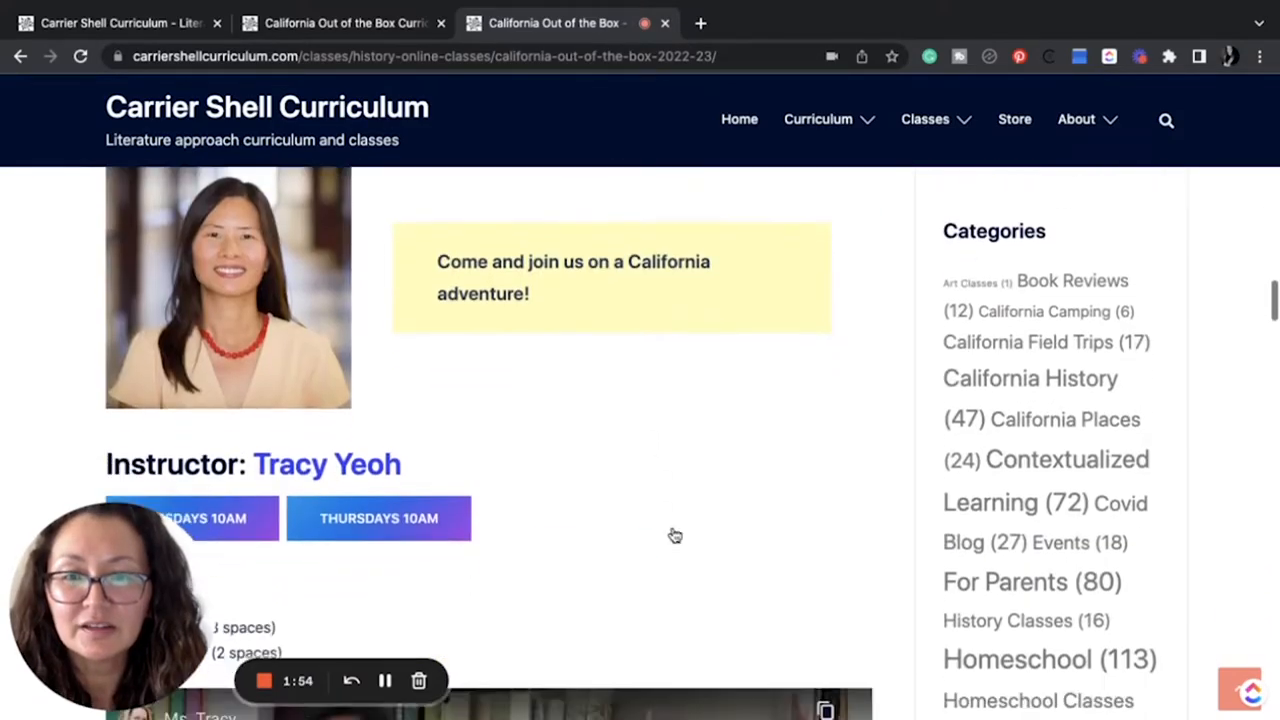
scroll("down", 3)
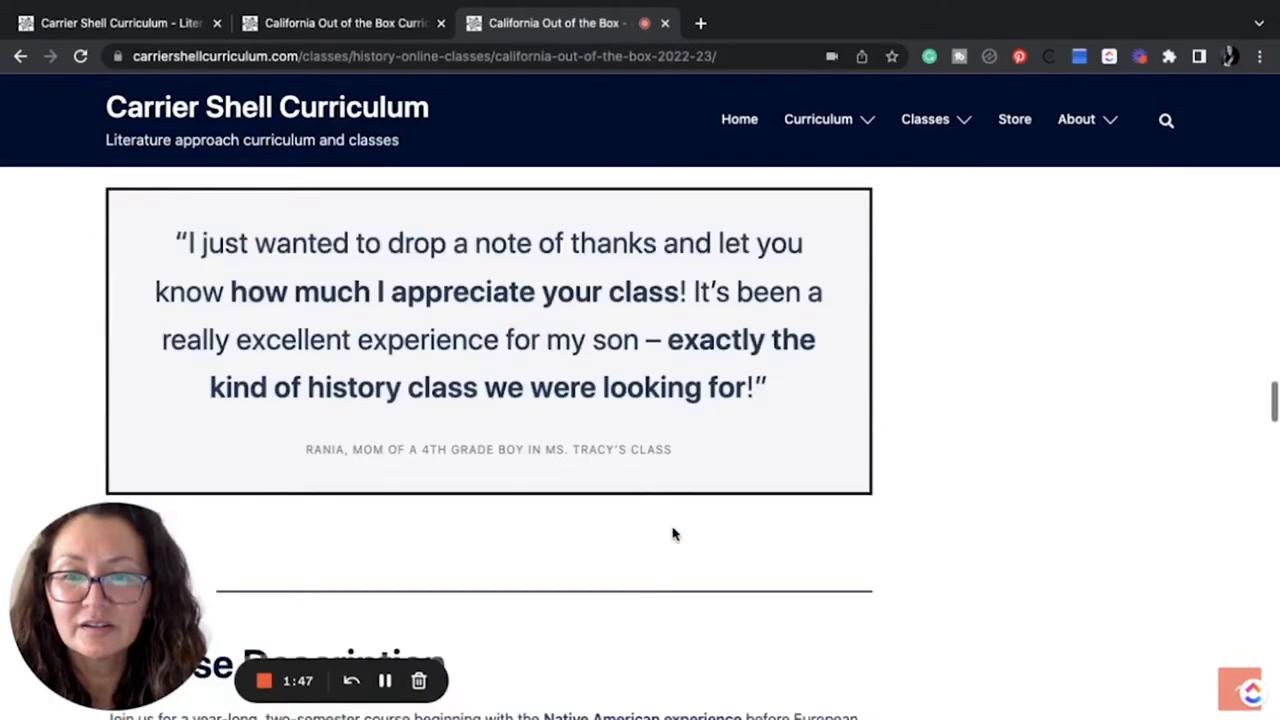
scroll("down", 3)
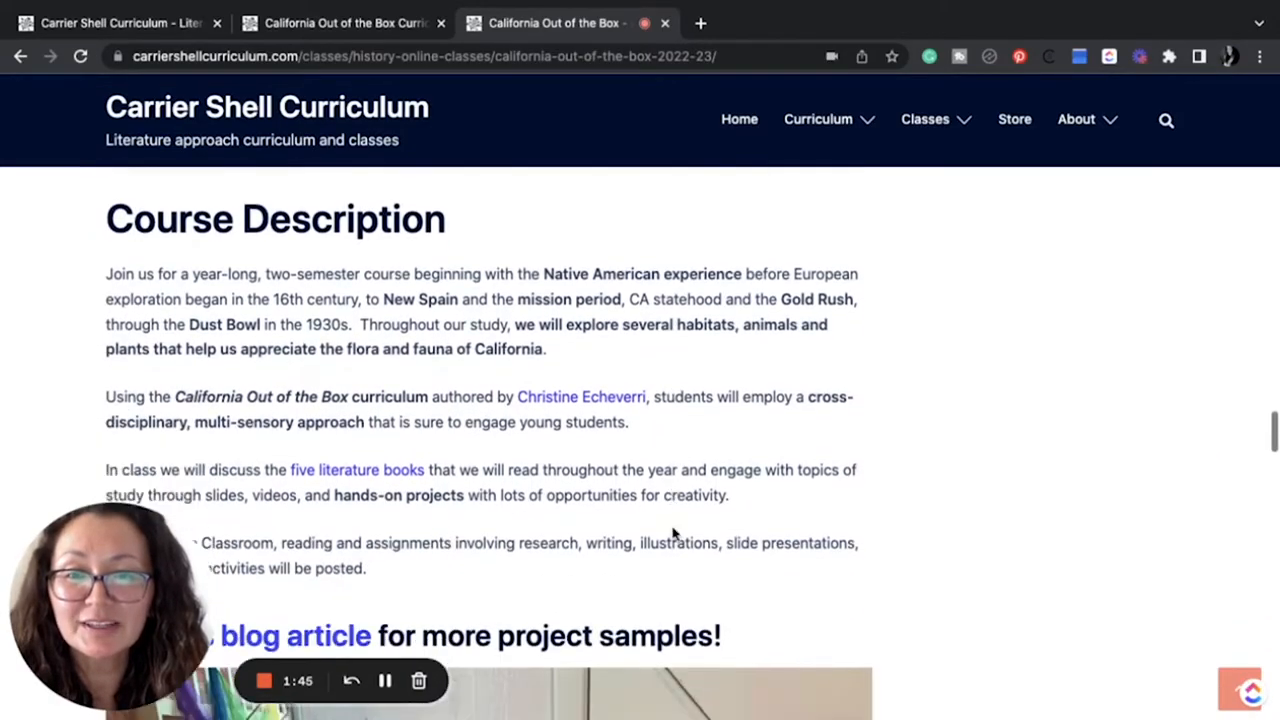
scroll("down", 3)
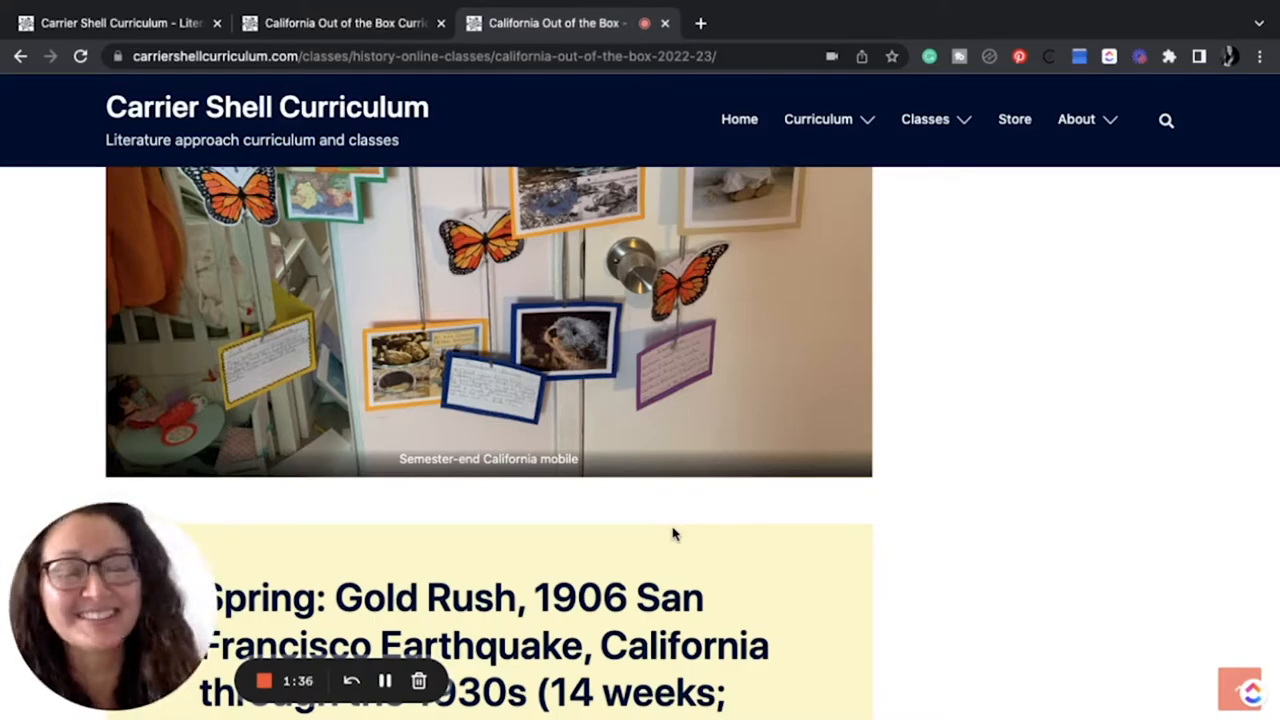
scroll("down", 3)
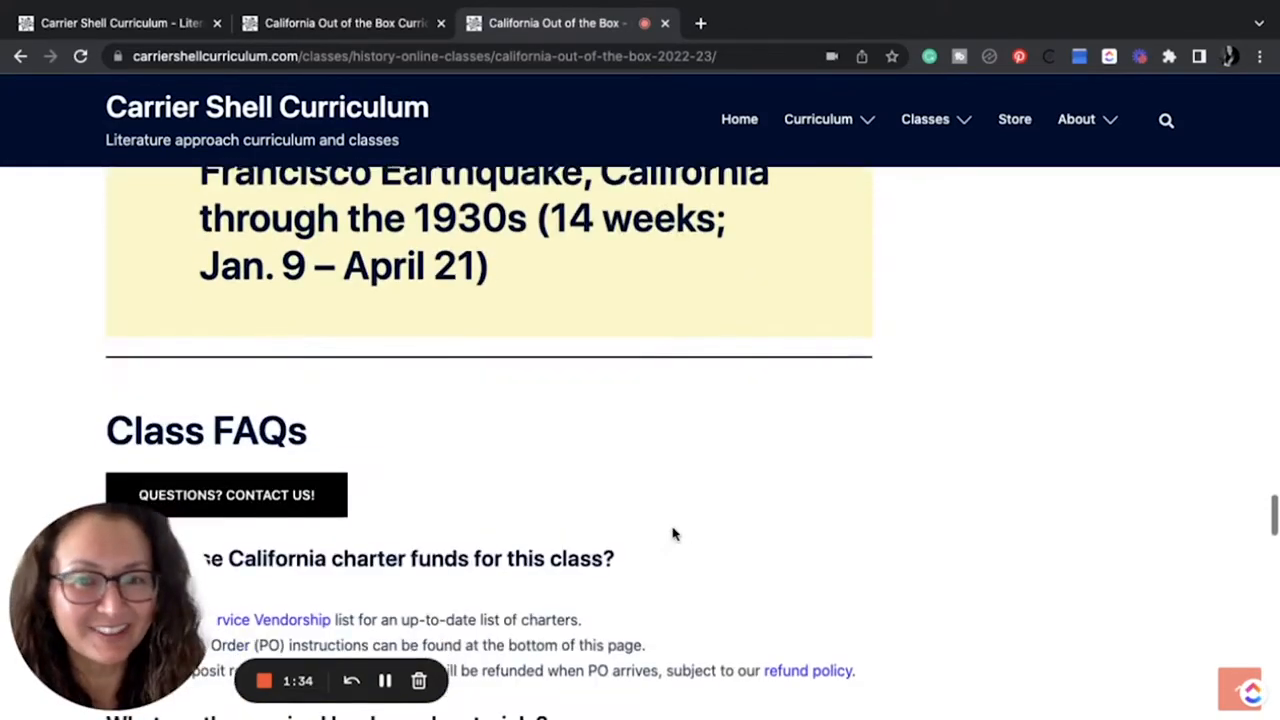
scroll("up", 3)
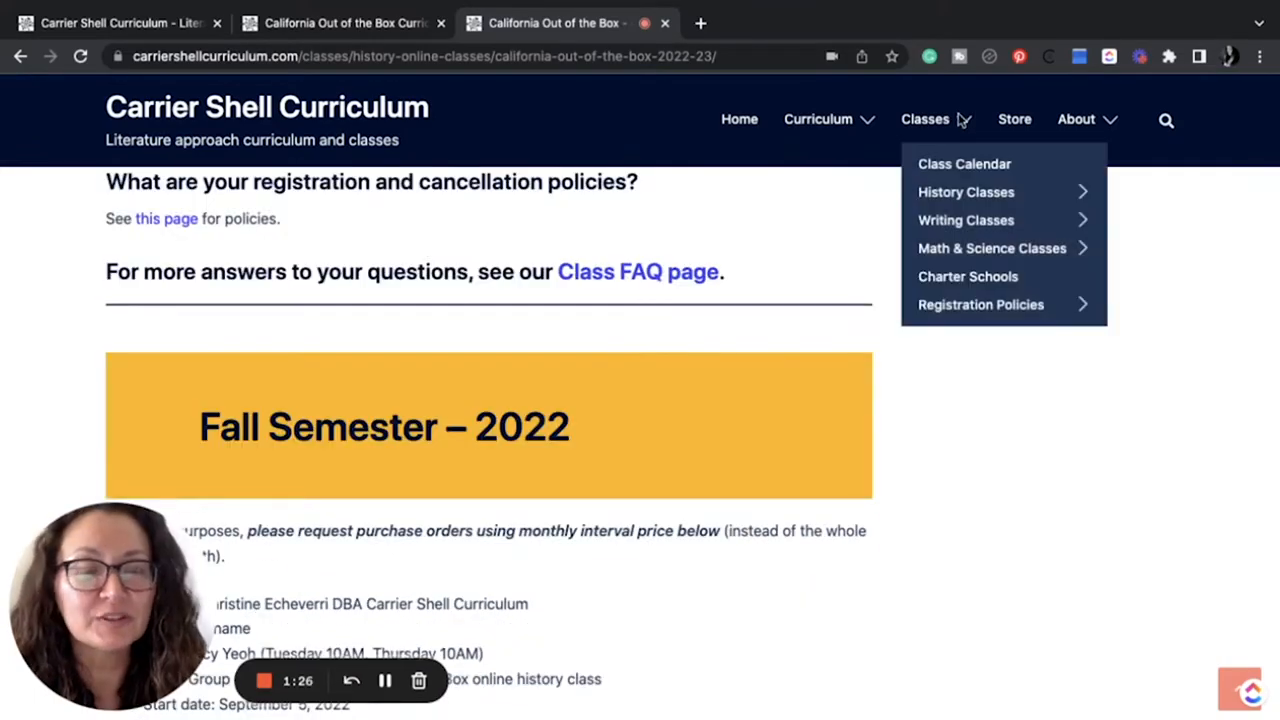
- Go to the Classes overview, open History Classes, and scroll through the fall class listings
left_click(925, 119)
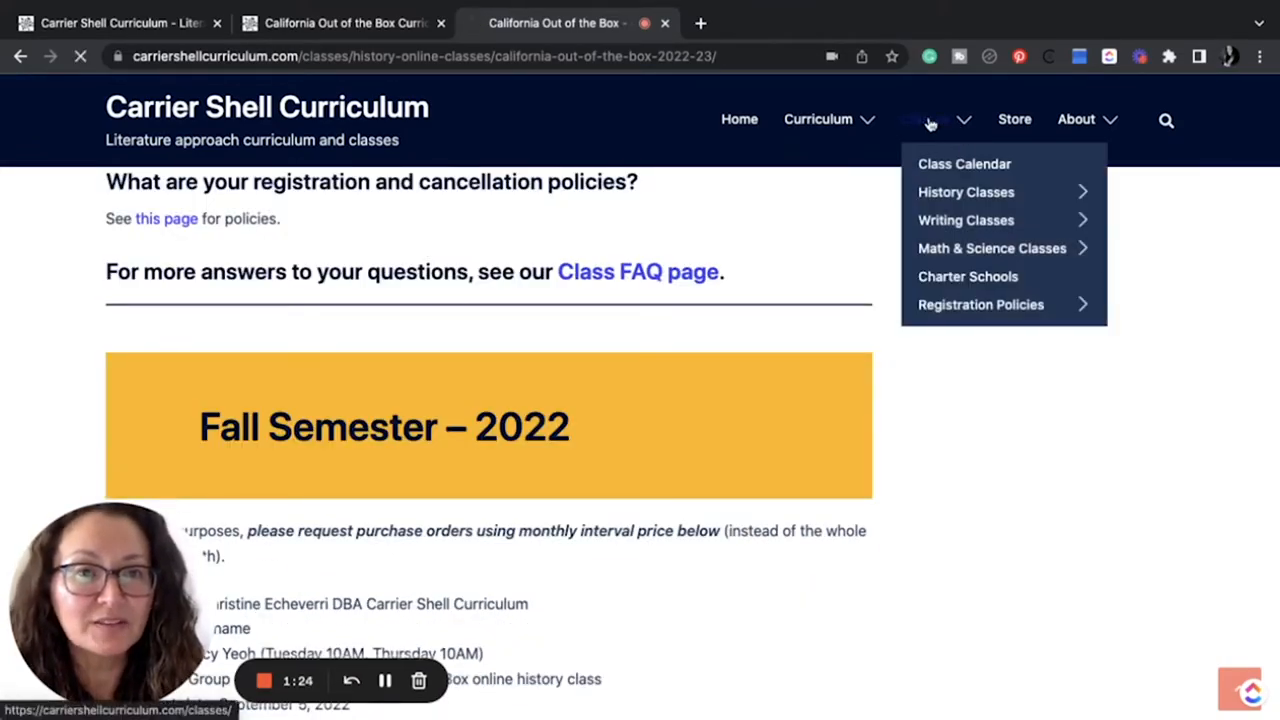
left_click(963, 164)
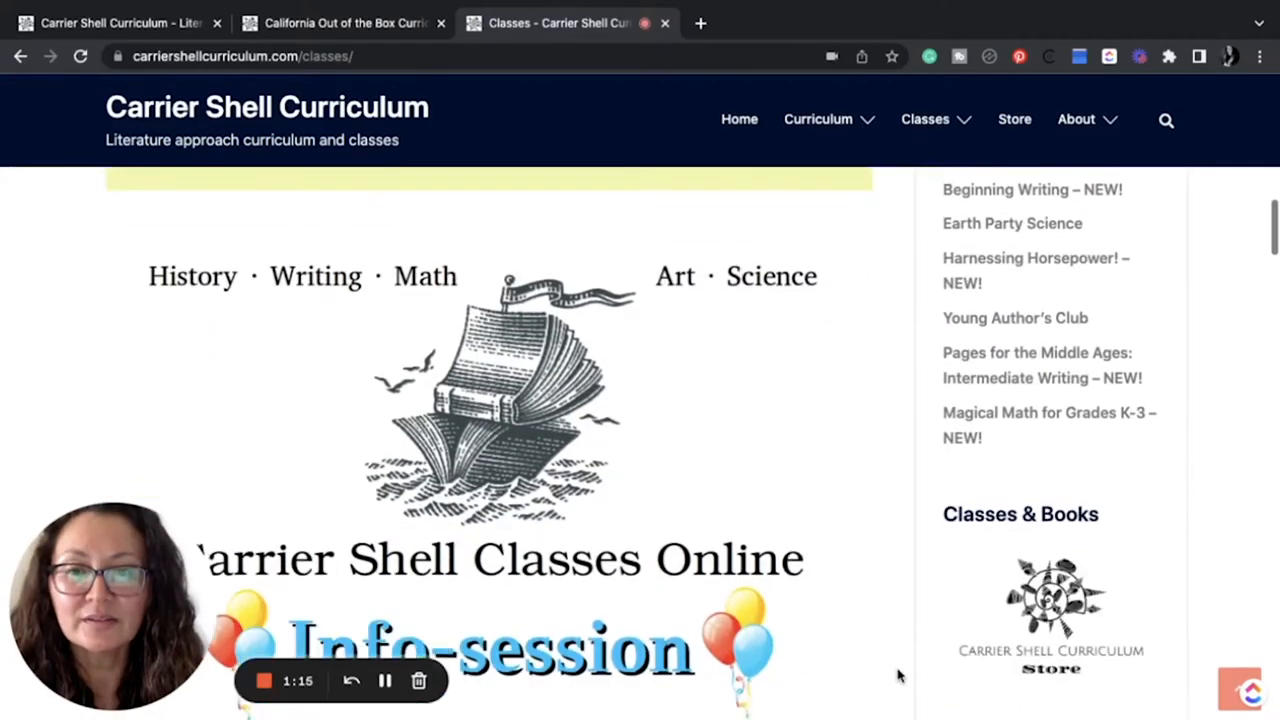
scroll("down", 3)
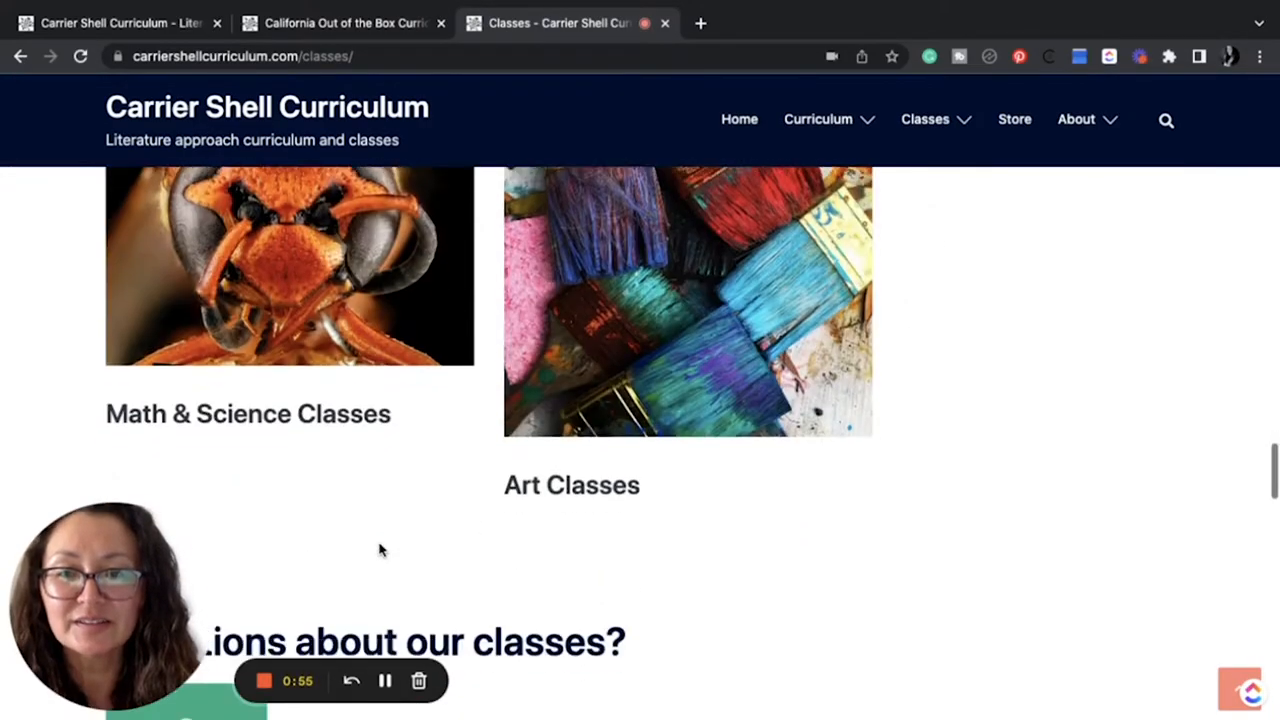
scroll("down", 3)
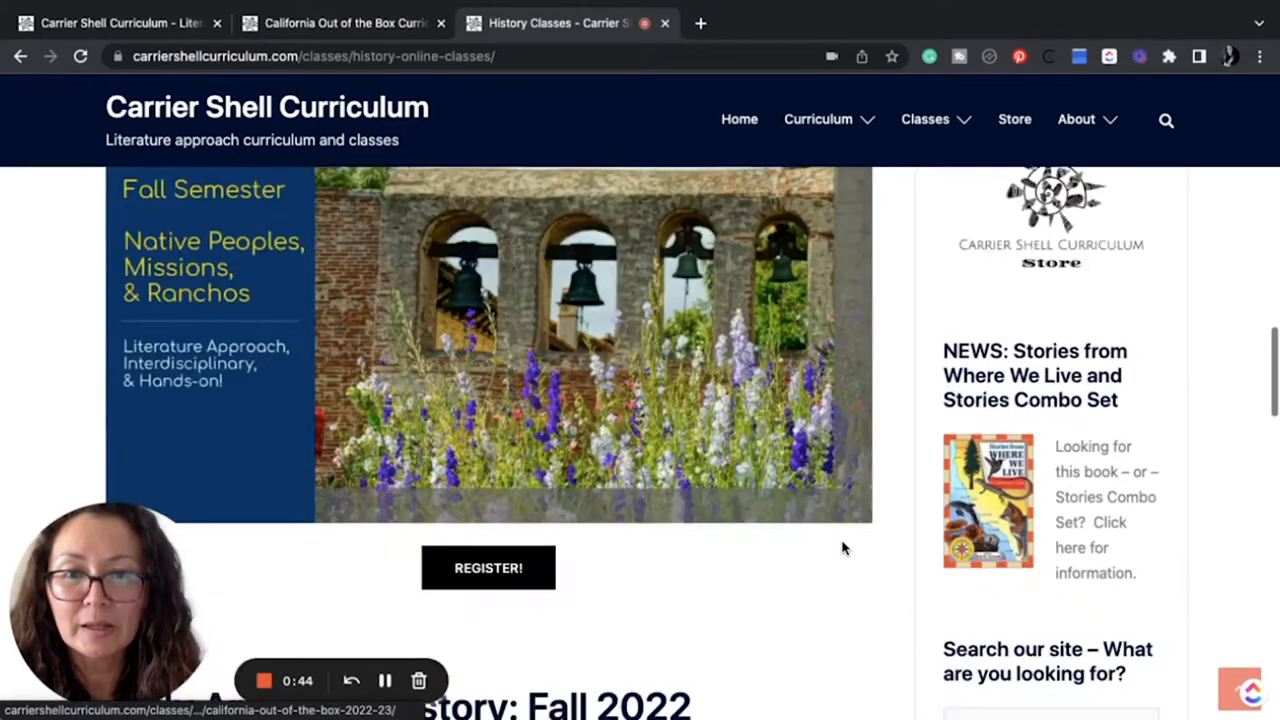
scroll("down", 3)
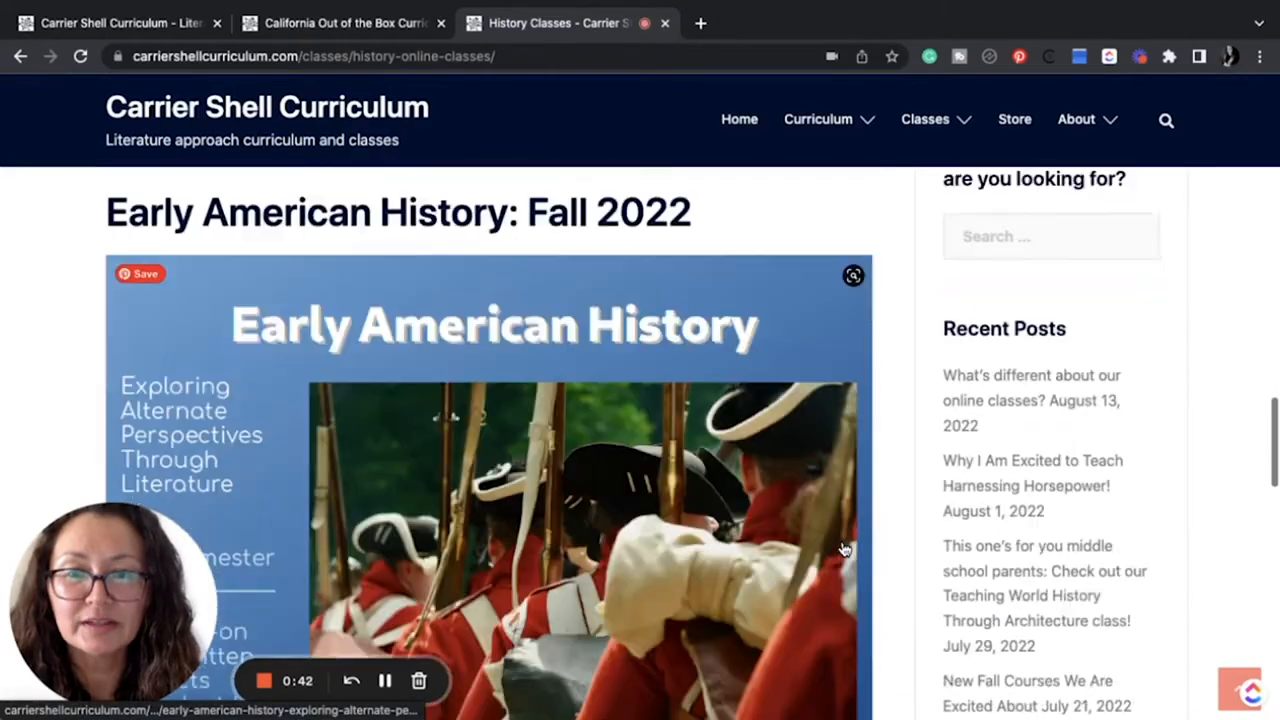
scroll("down", 3)
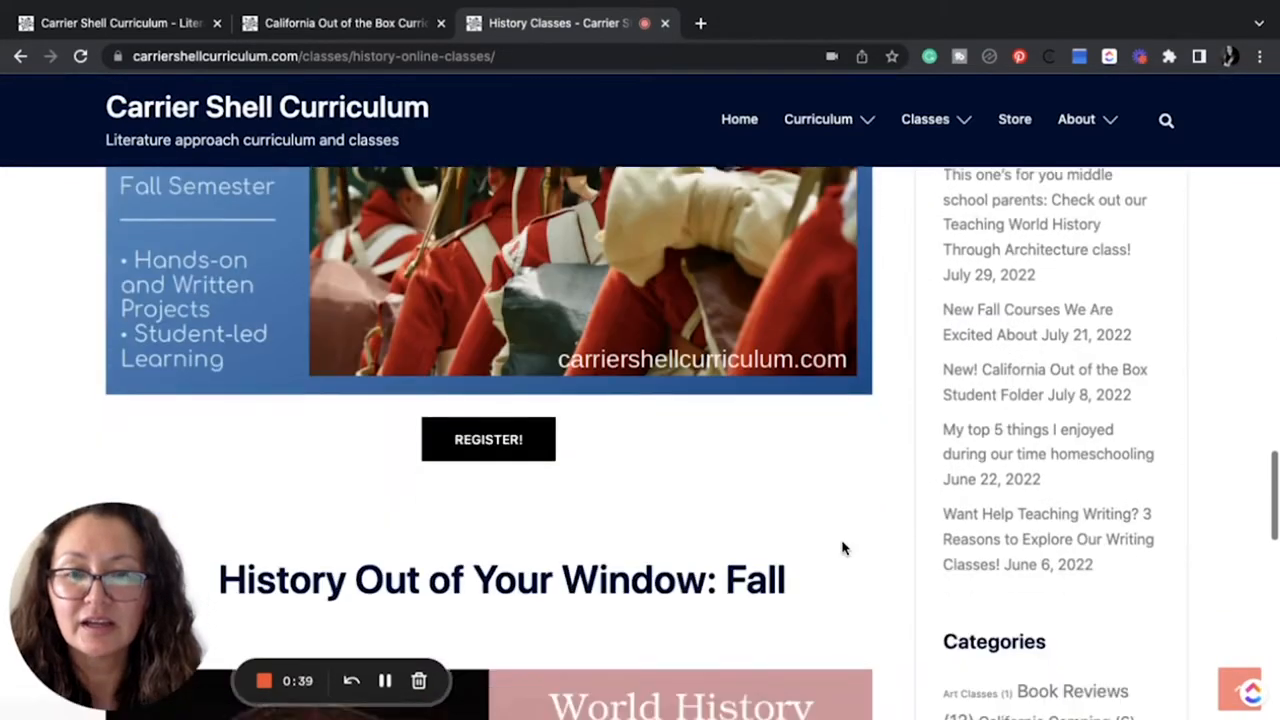
scroll("down", 3)
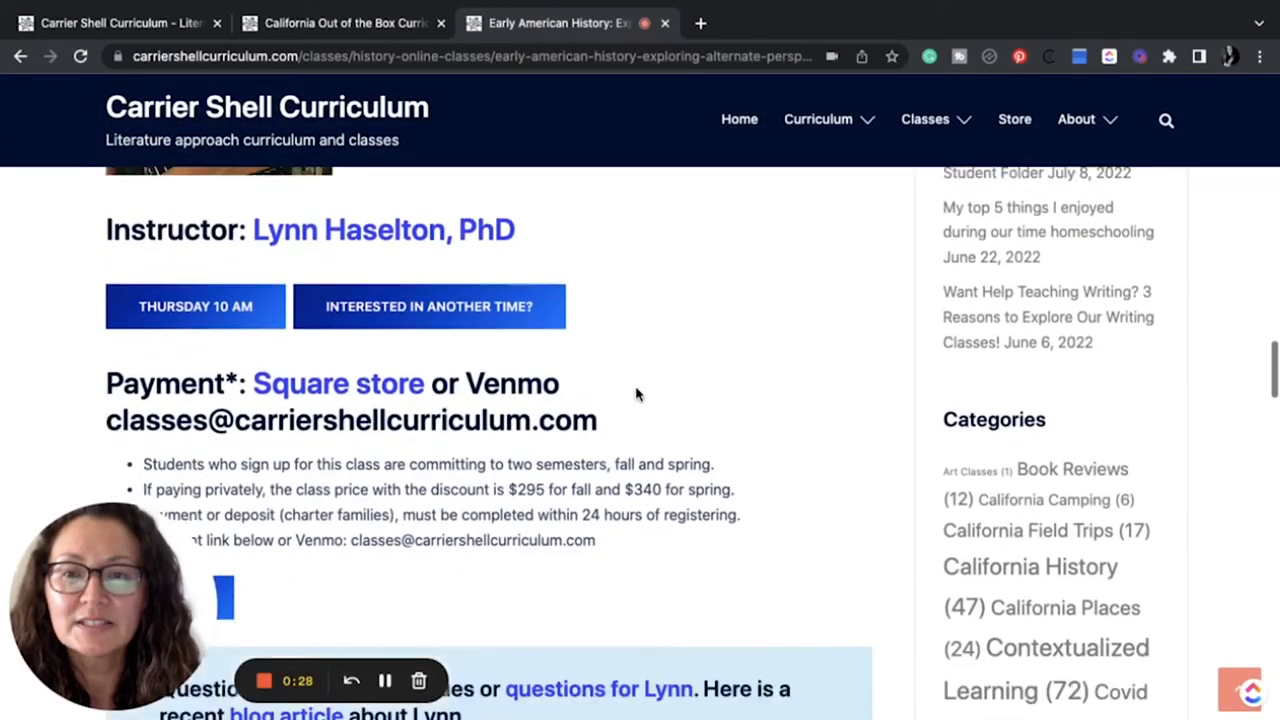
- Scroll the Early American History page through payment info, course description and FAQ topics
scroll("down", 3)
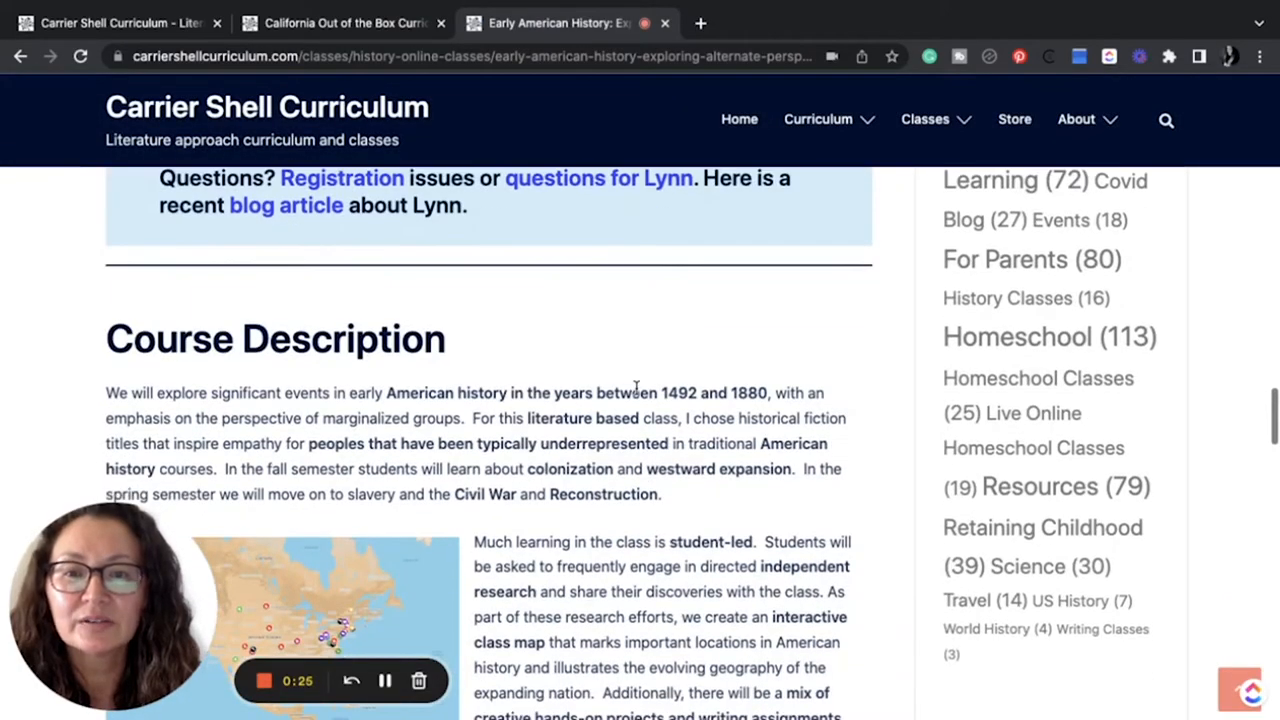
scroll("down", 3)
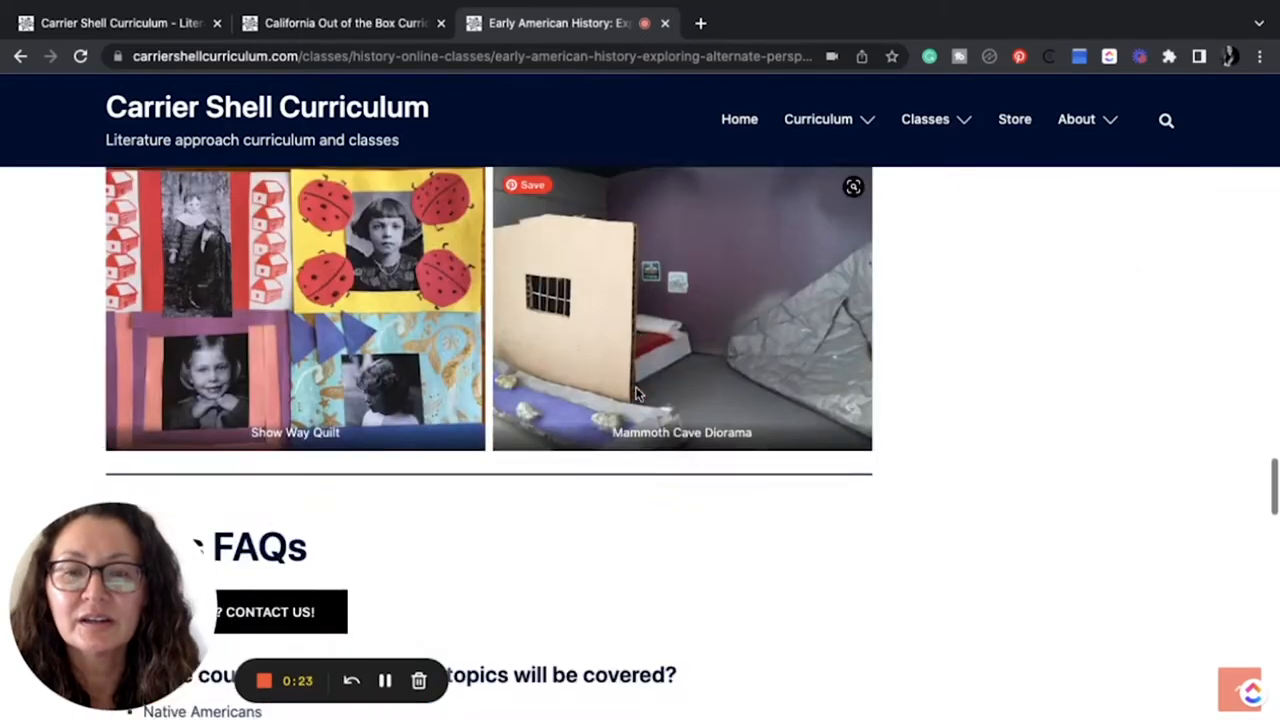
scroll("down", 3)
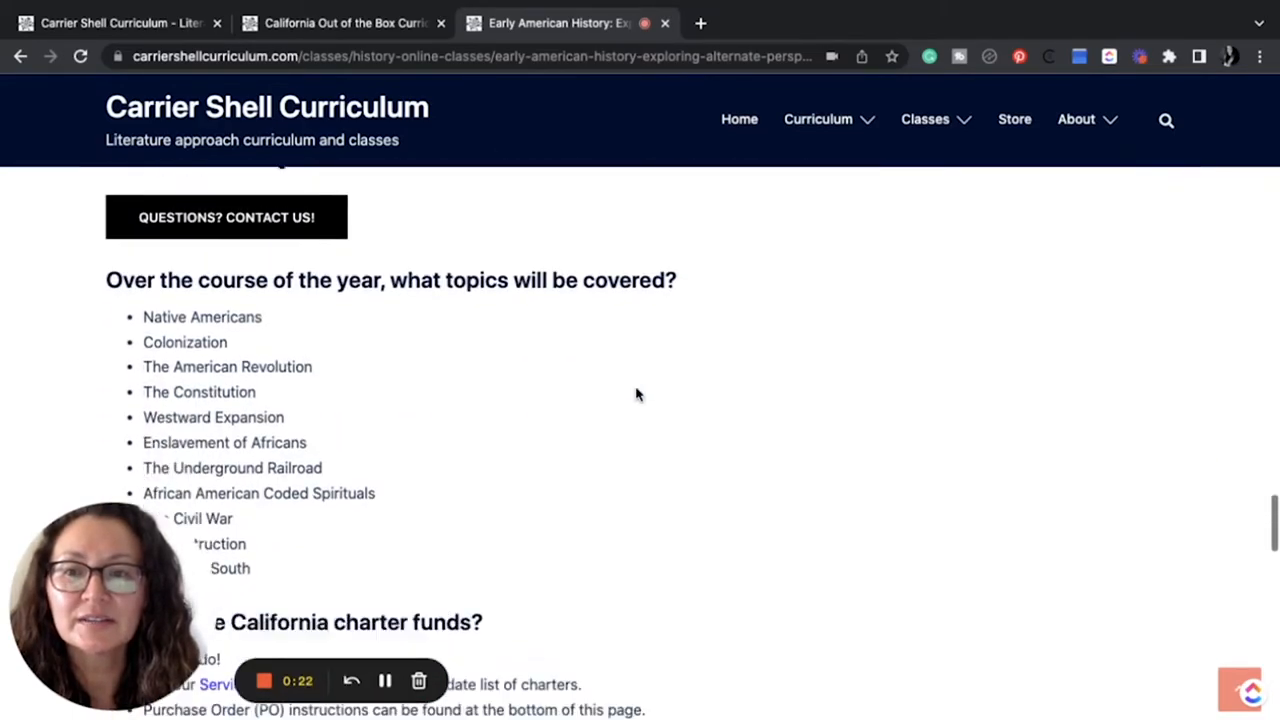
scroll("down", 3)
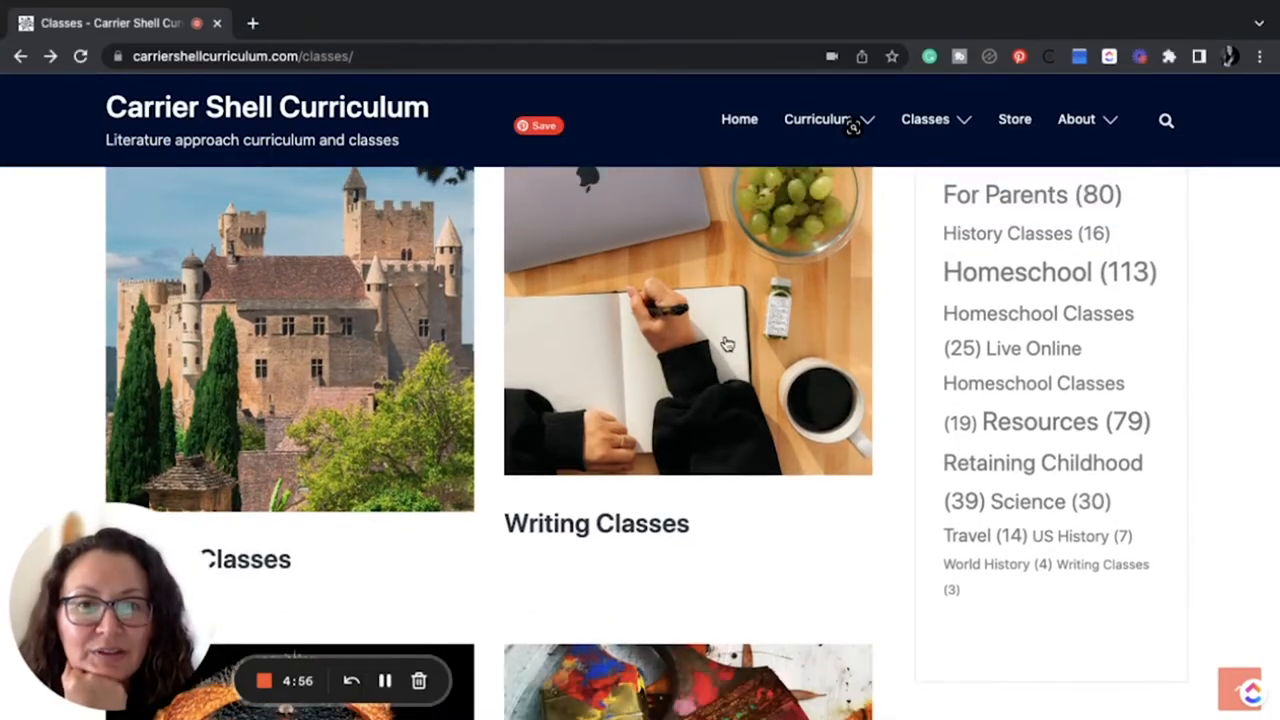
- Open the Writing Classes card and scroll past Beginning Writing to Pages for the Middle Ages
left_click(596, 523)
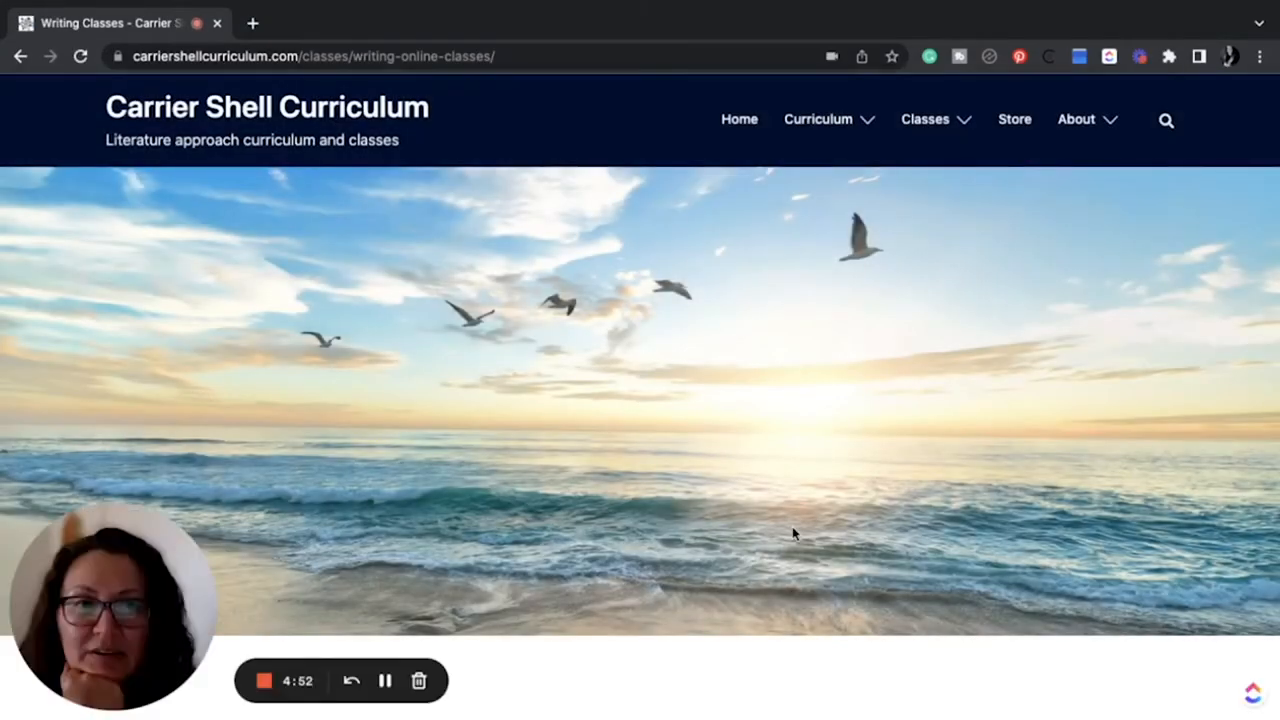
scroll("down", 3)
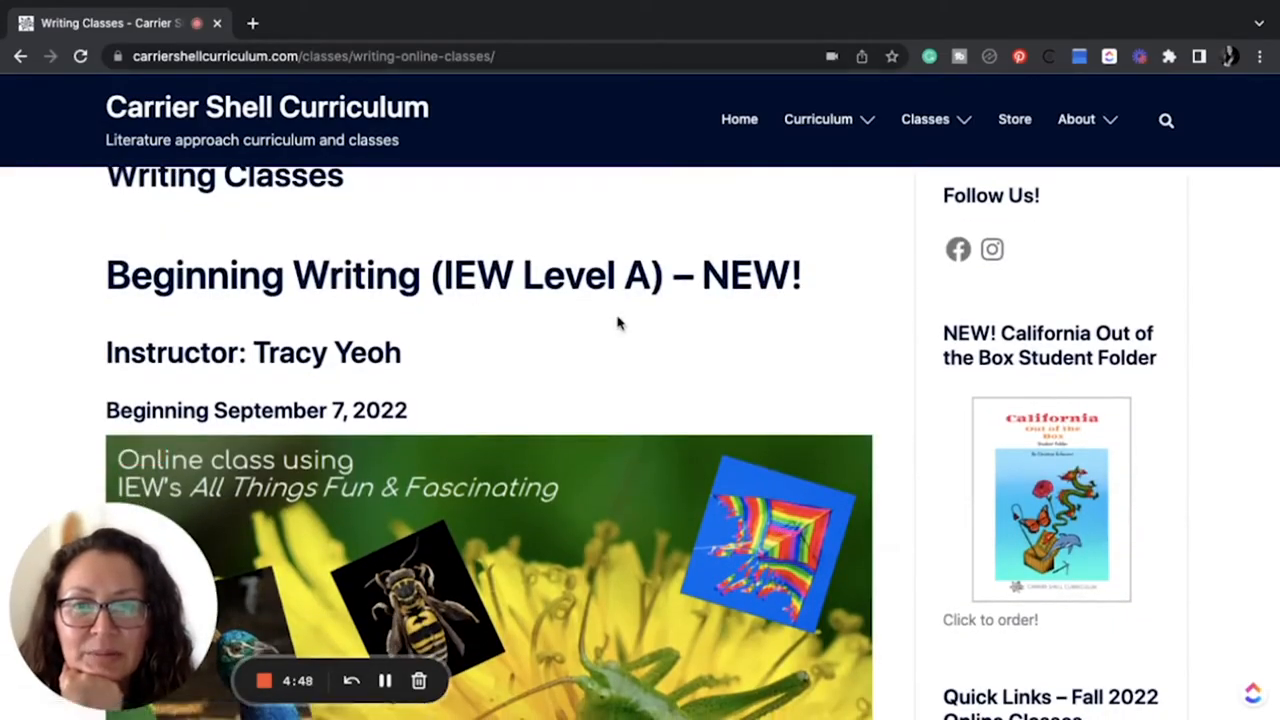
scroll("down", 3)
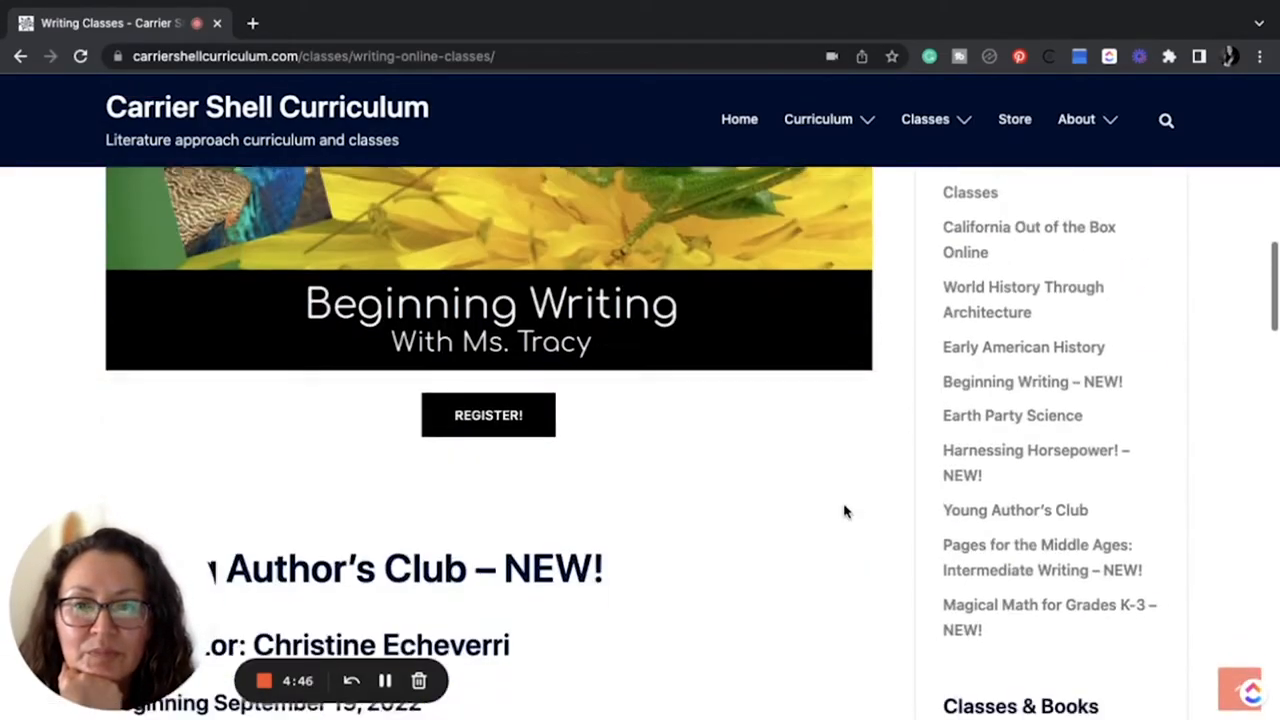
scroll("down", 3)
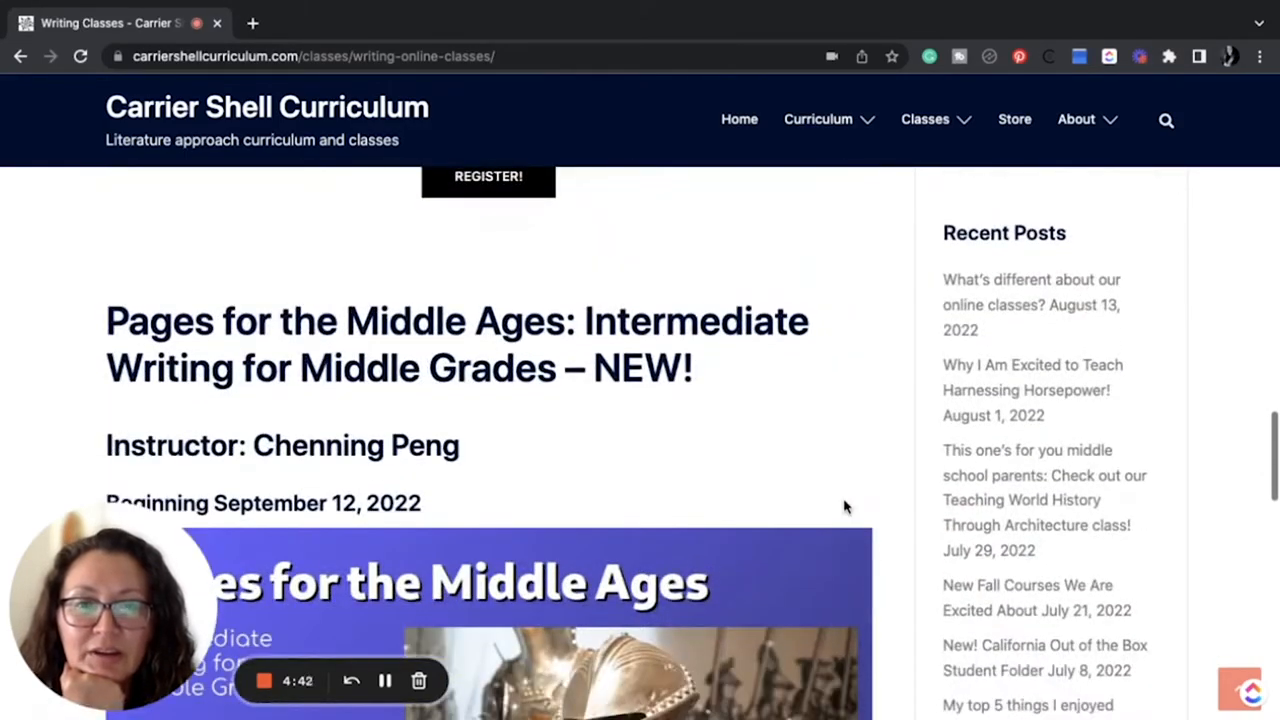
scroll("down", 3)
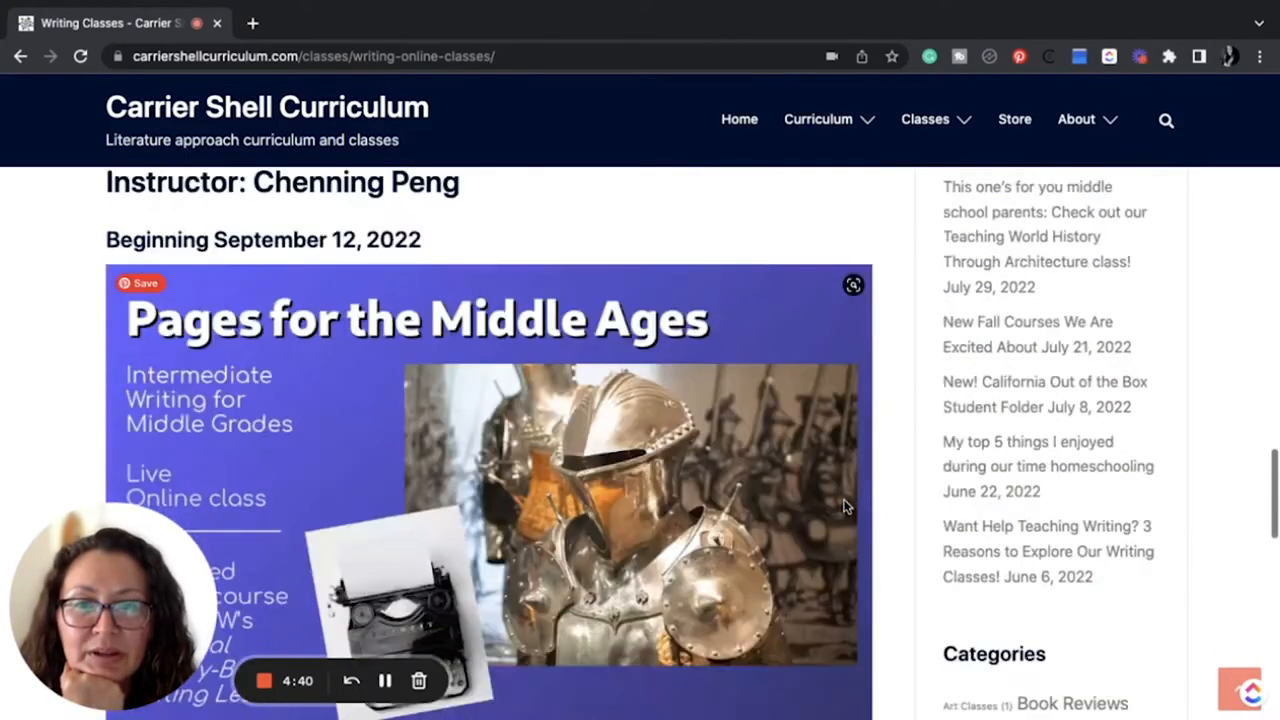
- Scroll the Math & Science Classes tab past Earth Party Science and Magical Math to the footer
left_click(340, 22)
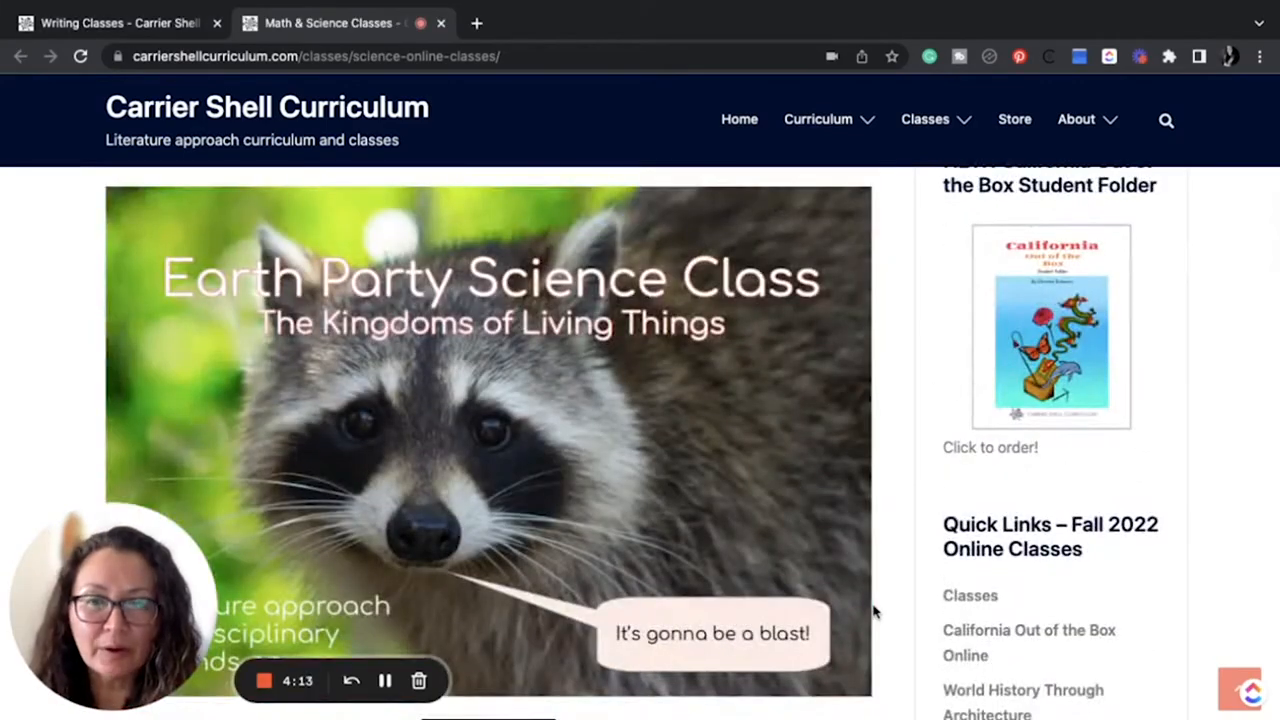
scroll("down", 3)
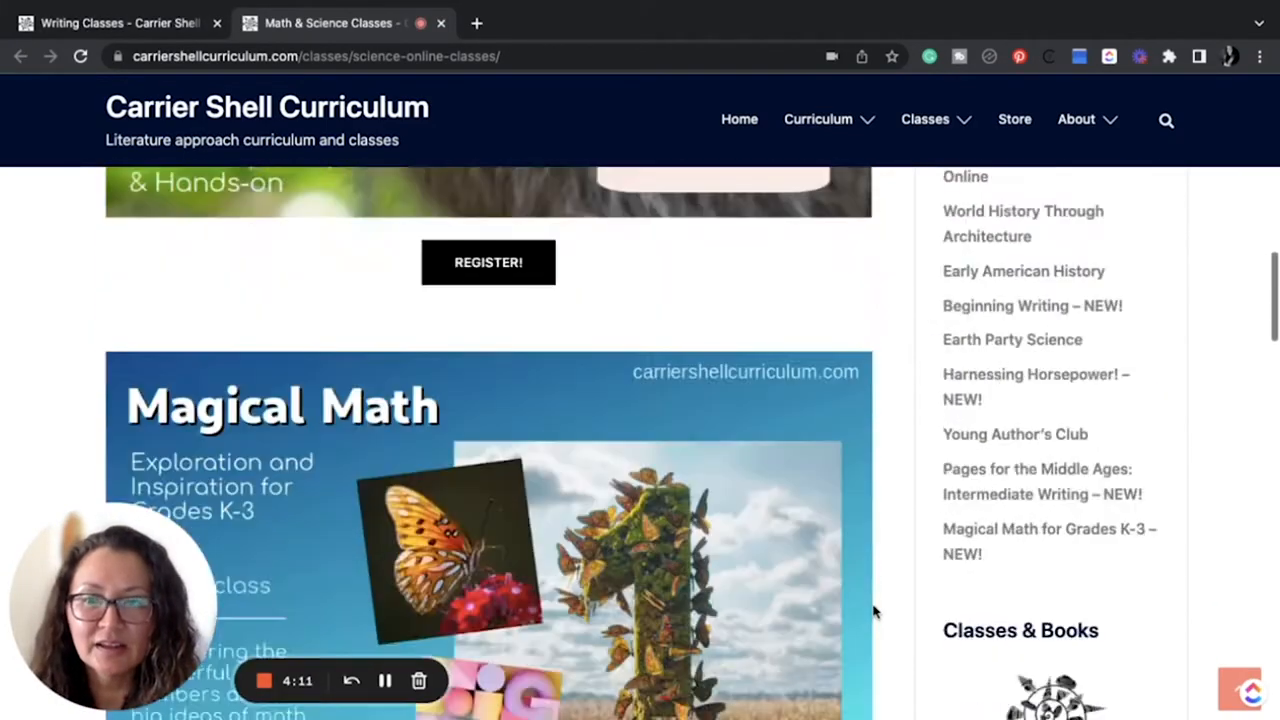
scroll("down", 3)
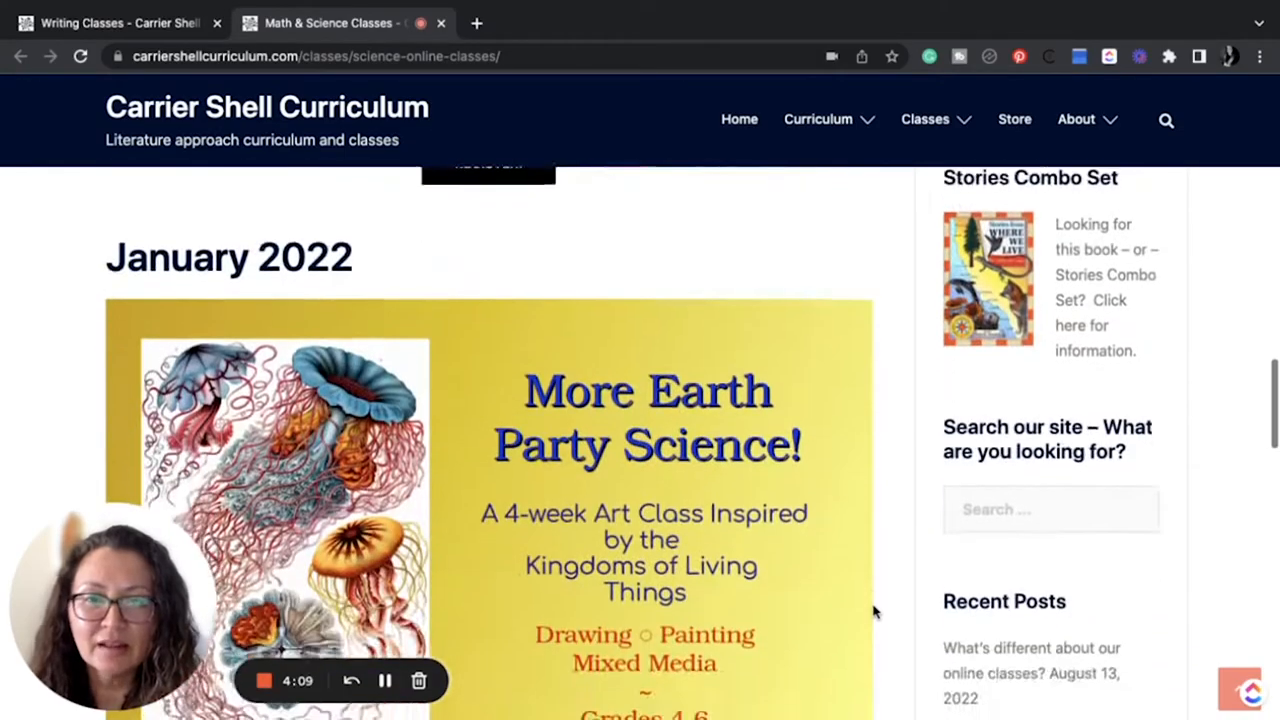
scroll("down", 3)
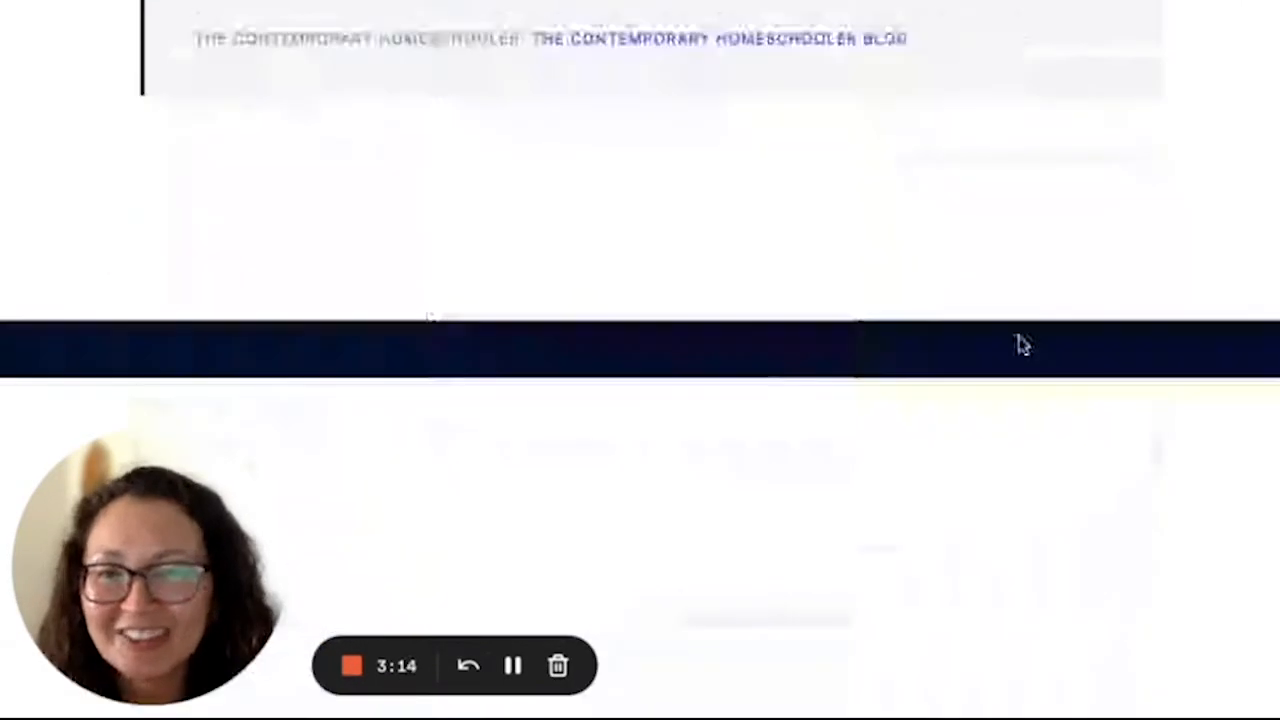
scroll("down", 3)
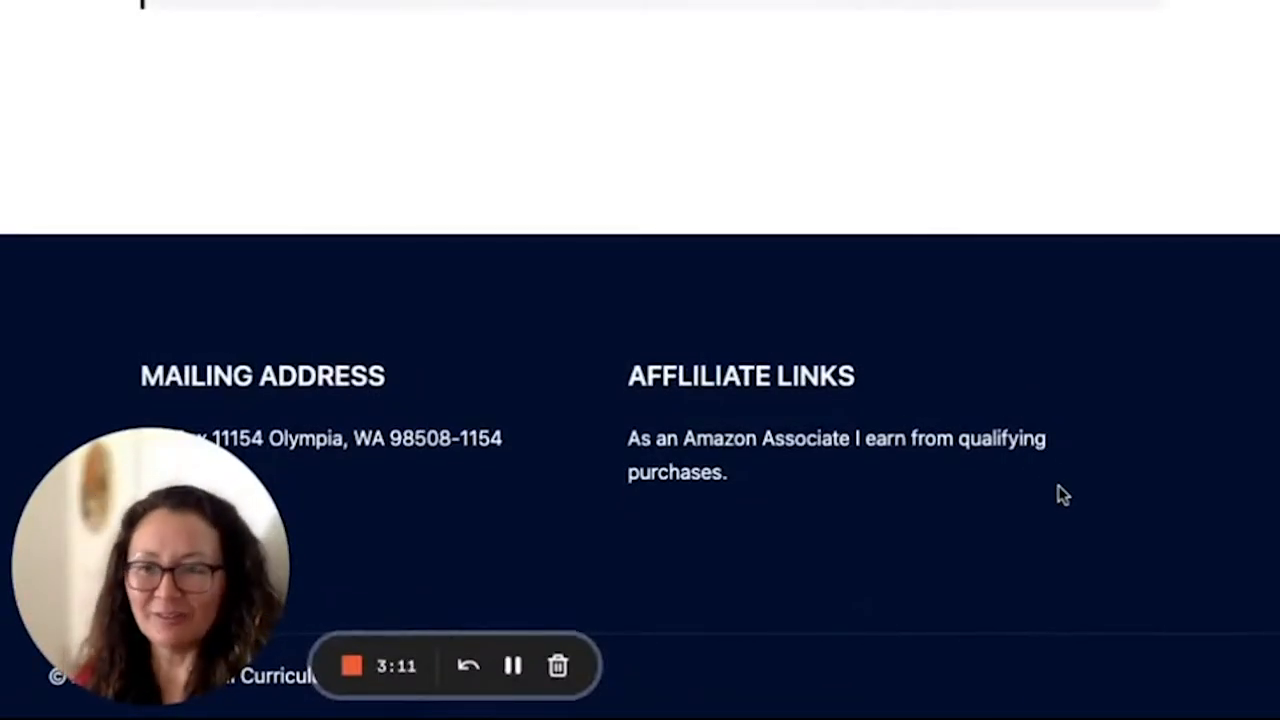